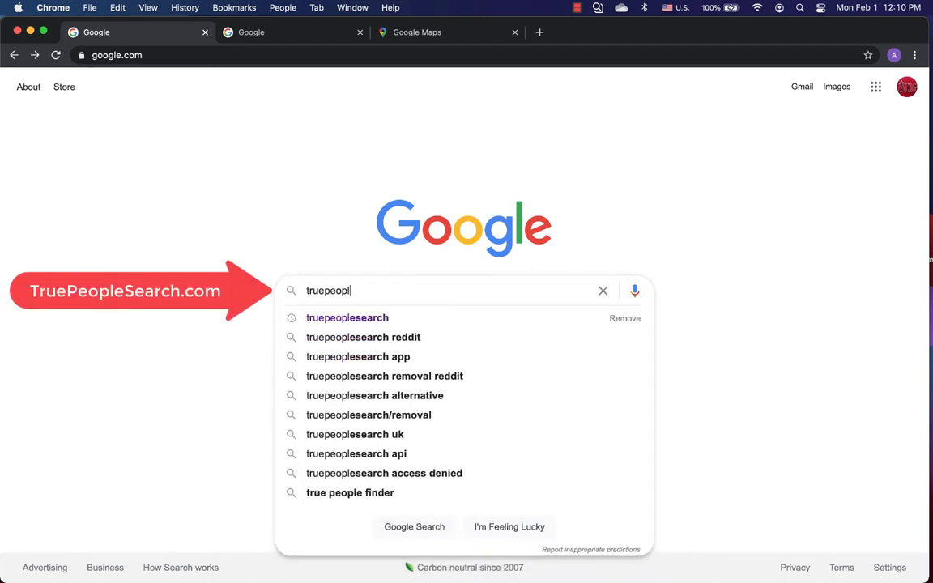
# Choose the 'truepeoplesearch' suggestion in Google to run that search.
pyautogui.click(346, 318)
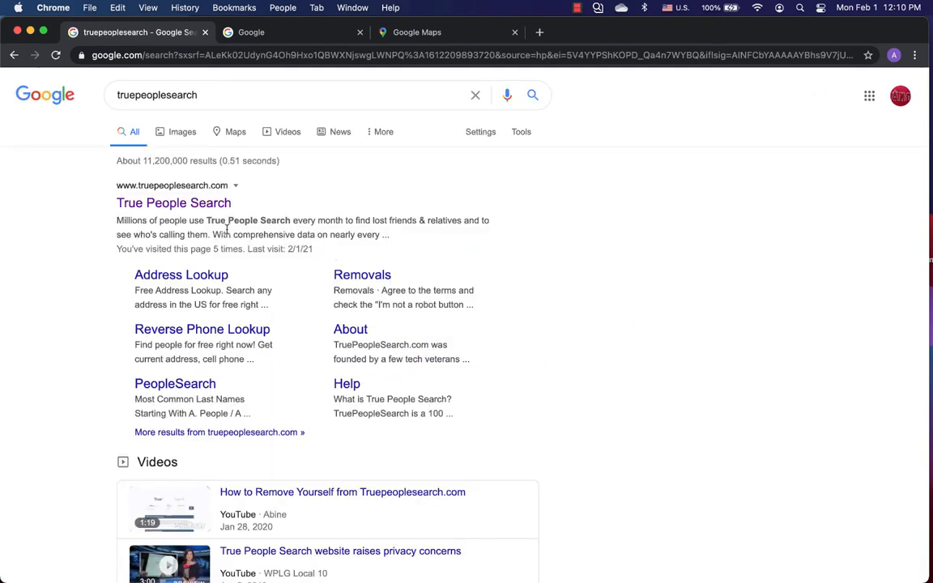
# Open the True People Search site from the Google results and look over its home page.
pyautogui.click(173, 202)
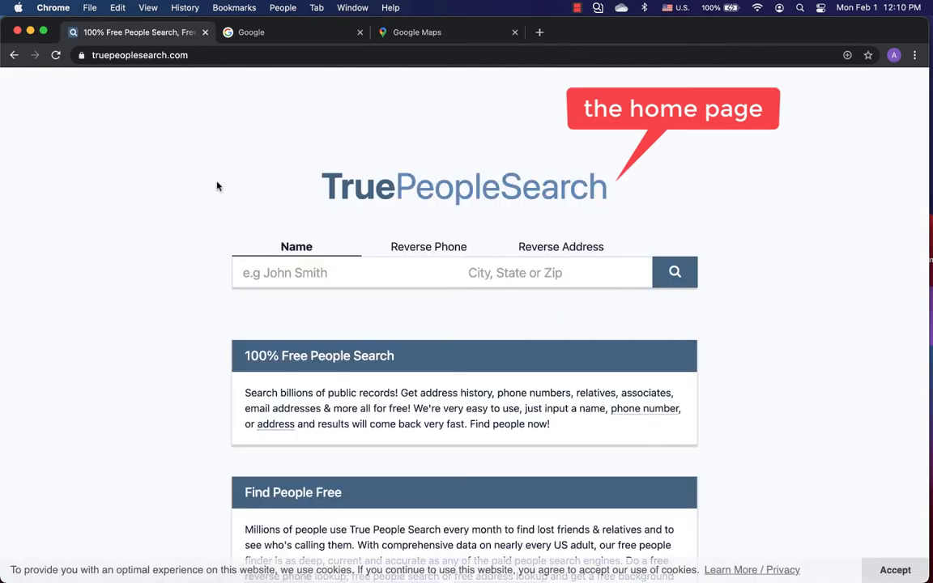
pyautogui.click(349, 272)
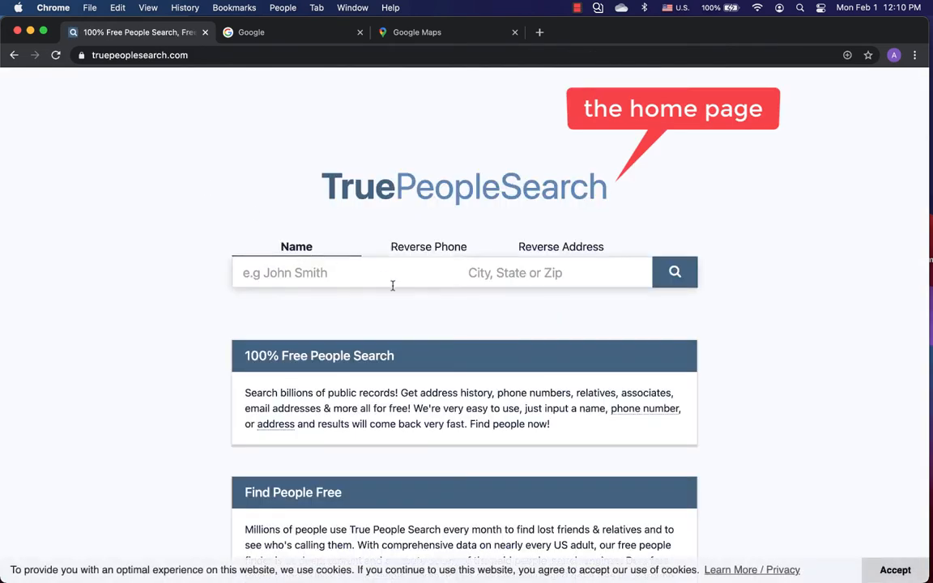
pyautogui.scroll(-3)
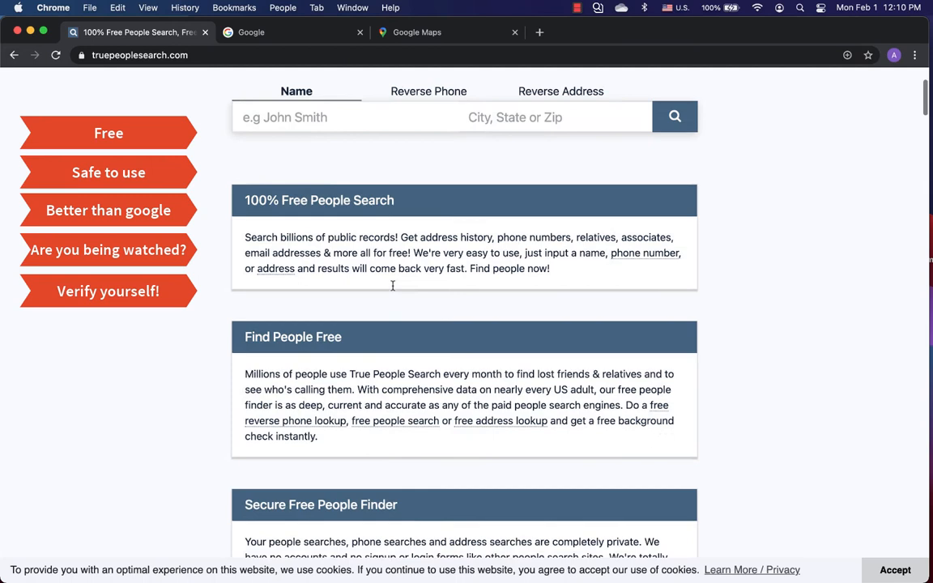
pyautogui.scroll(3)
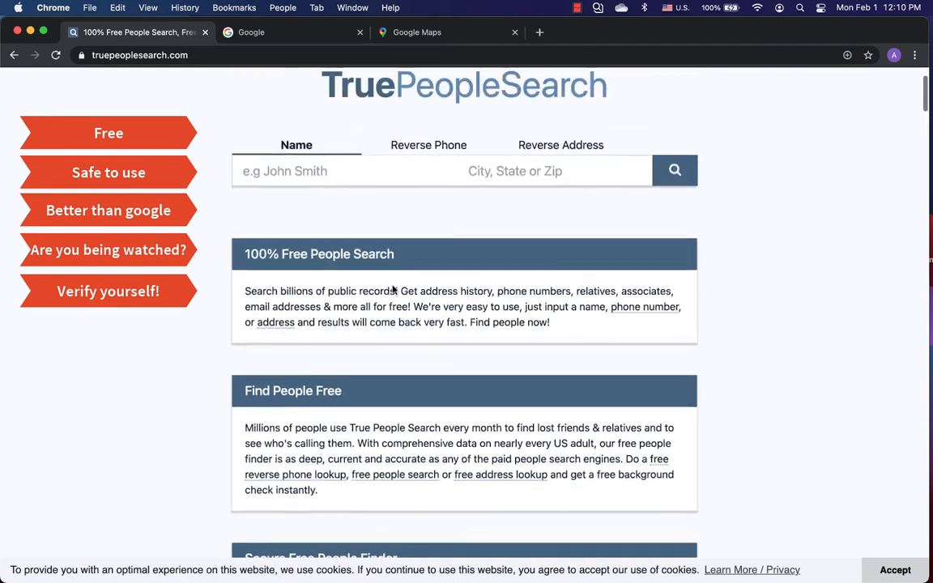
# Try the Reverse Phone and Reverse Address search modes, then return to Name search.
pyautogui.click(428, 145)
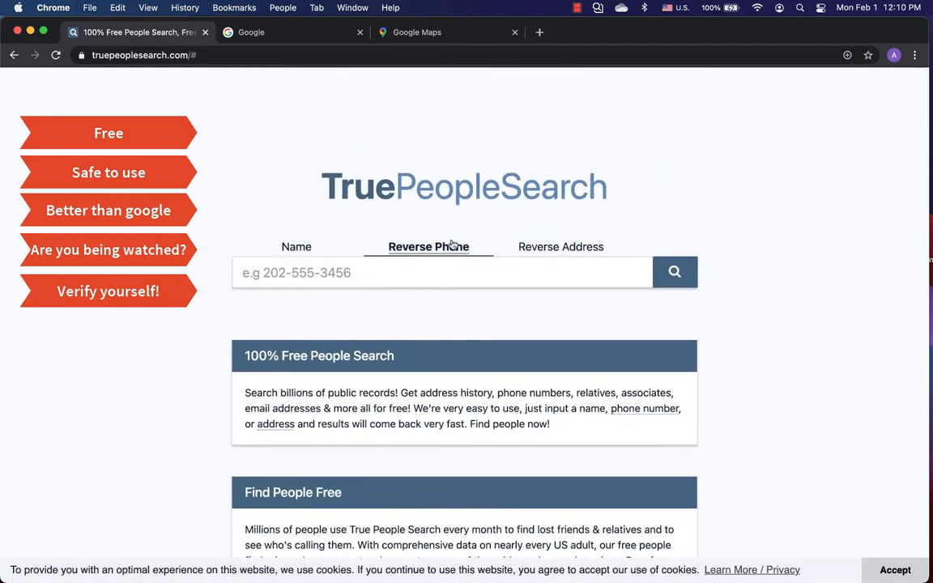
pyautogui.click(560, 247)
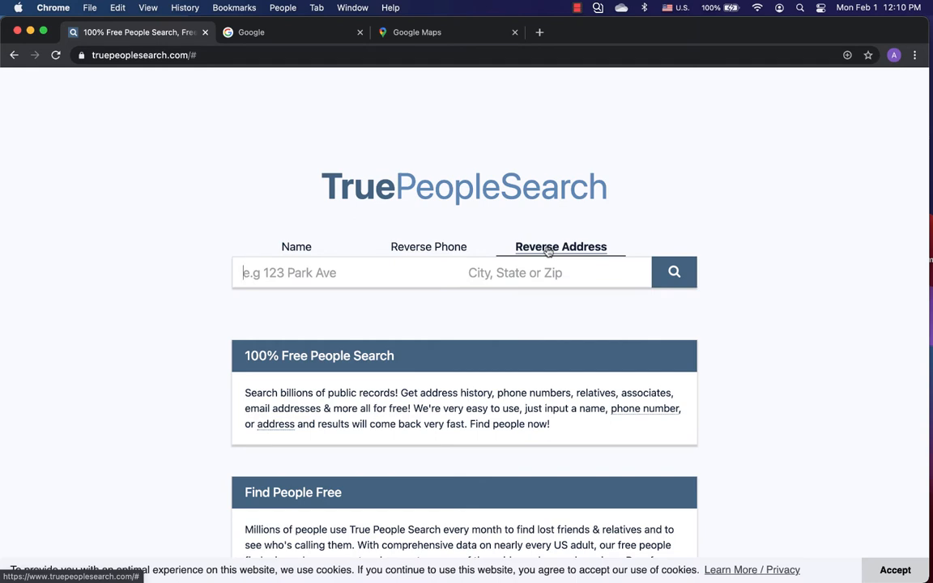
pyautogui.moveTo(296, 247)
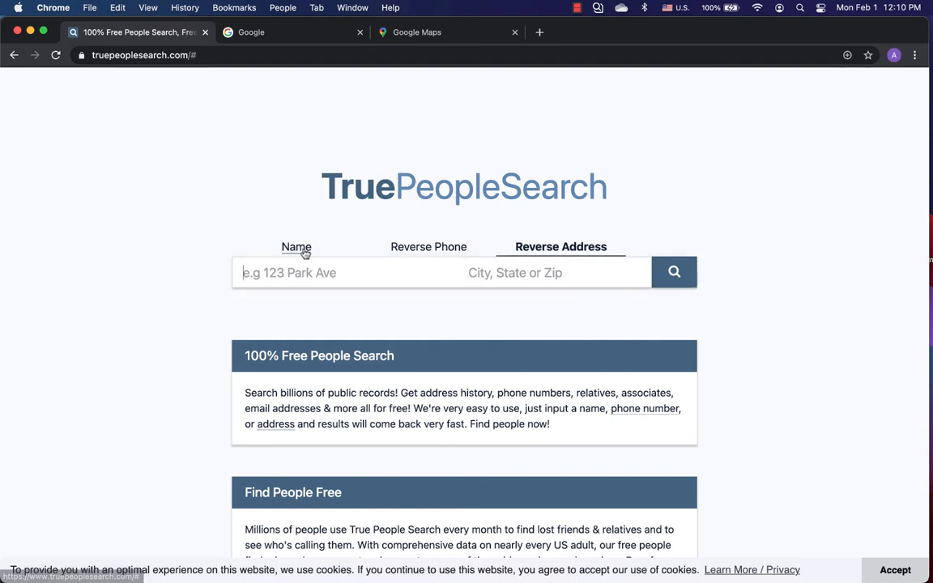
pyautogui.click(296, 247)
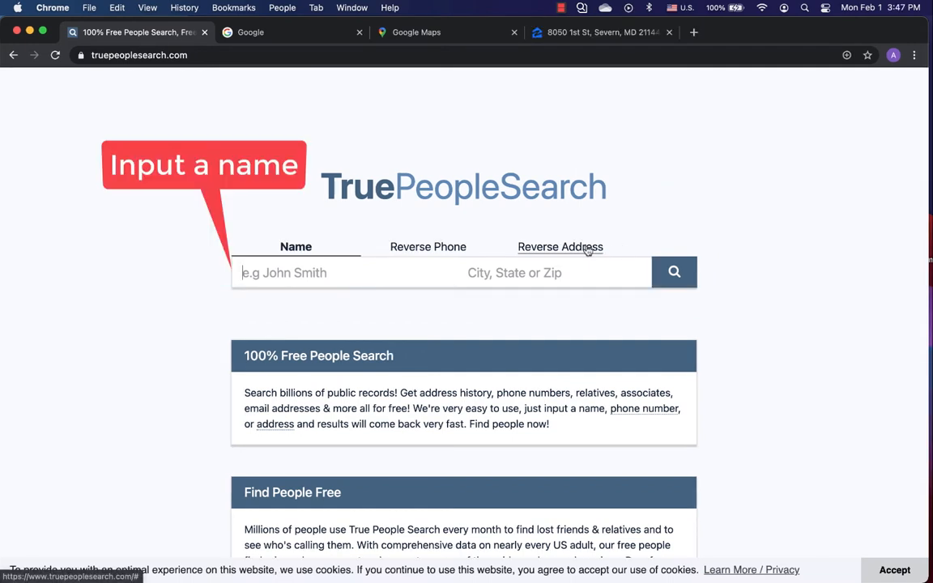
# Run a name search for 'john smith' using the John Smith suggestion.
pyautogui.write('john si')
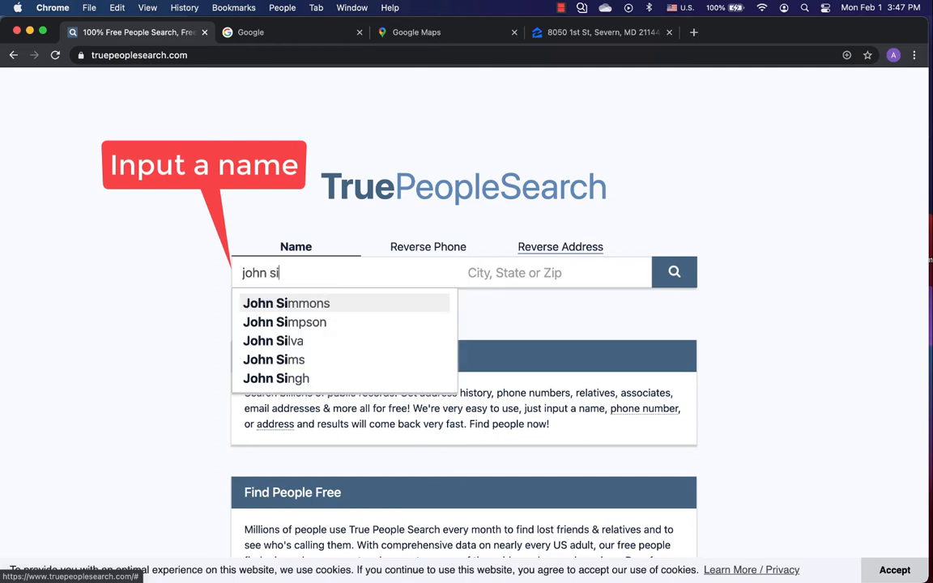
pyautogui.write('mth')
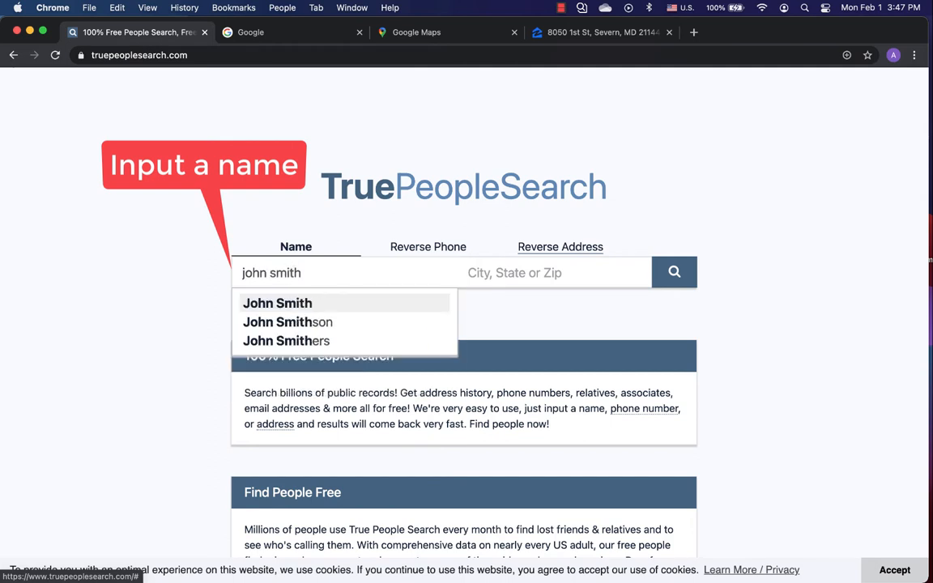
pyautogui.click(277, 303)
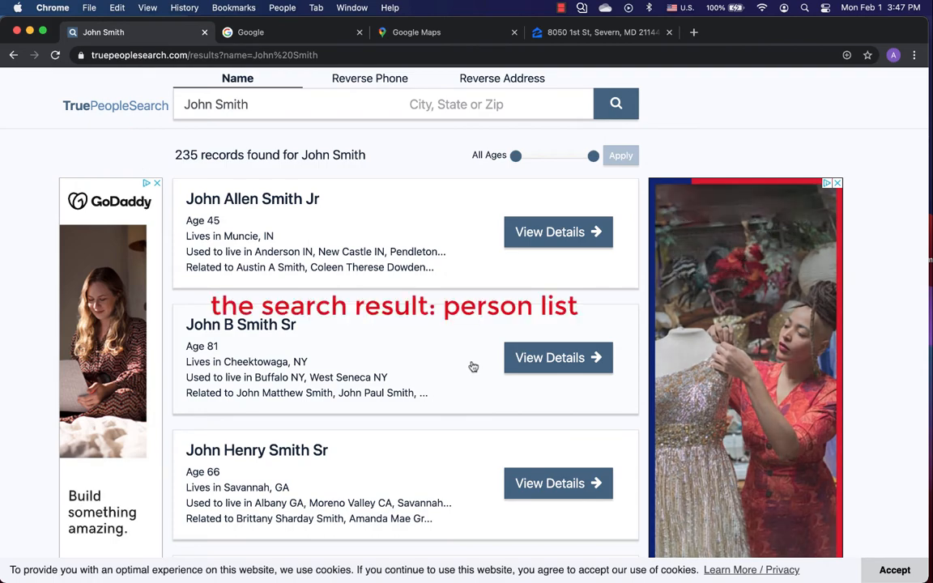
pyautogui.scroll(-3)
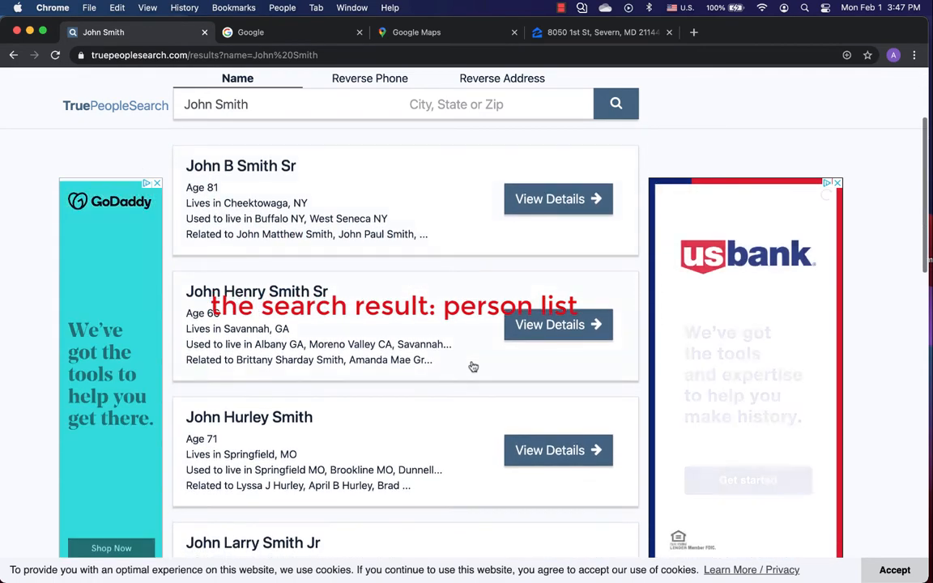
pyautogui.scroll(-3)
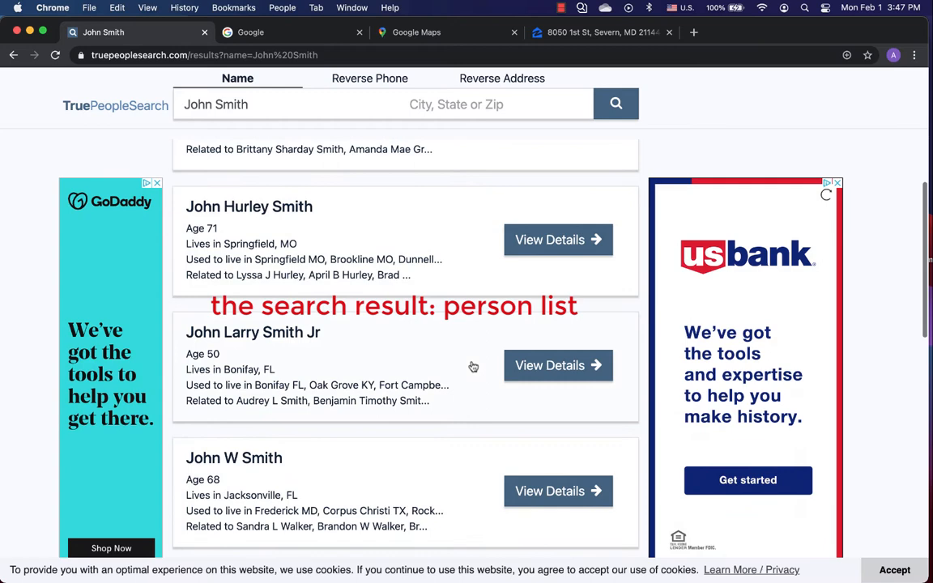
pyautogui.scroll(-3)
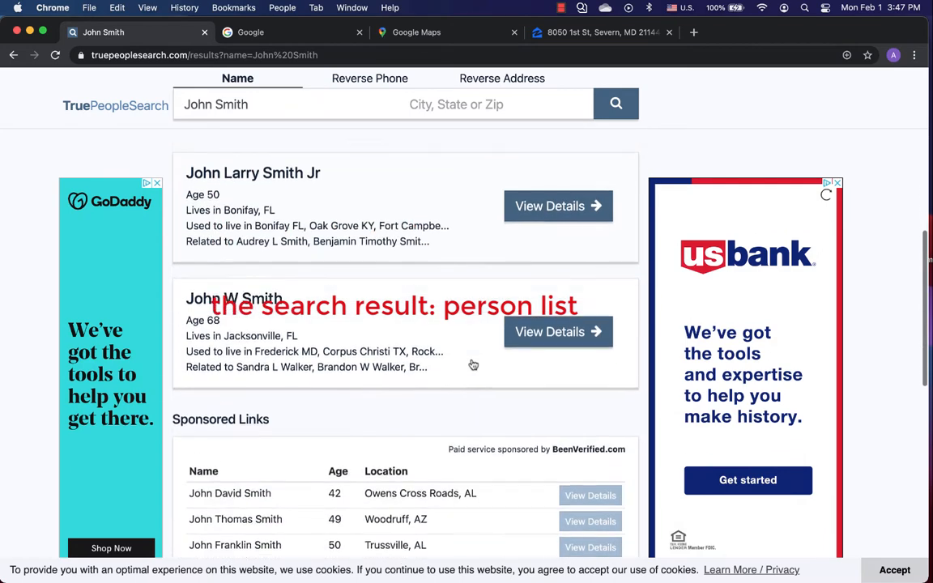
pyautogui.scroll(-3)
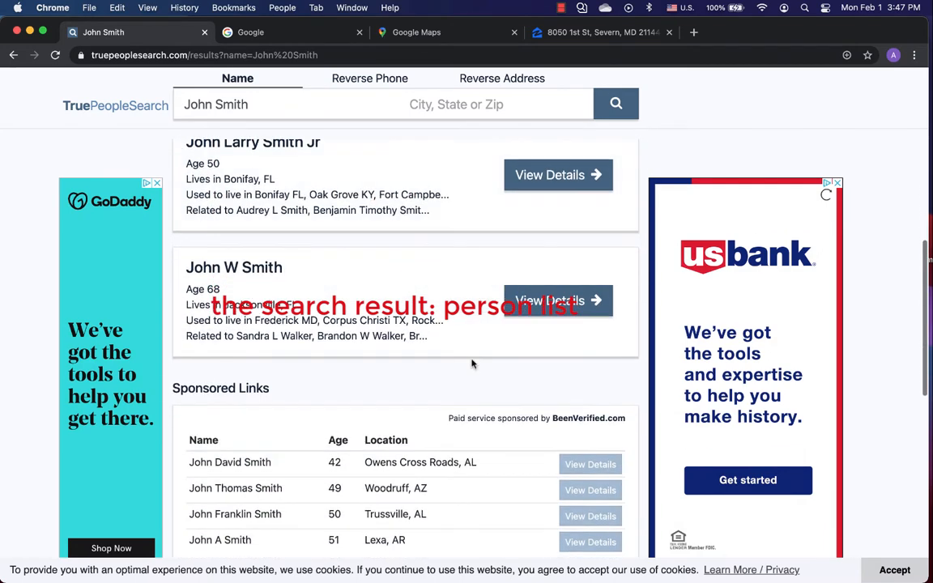
pyautogui.scroll(-3)
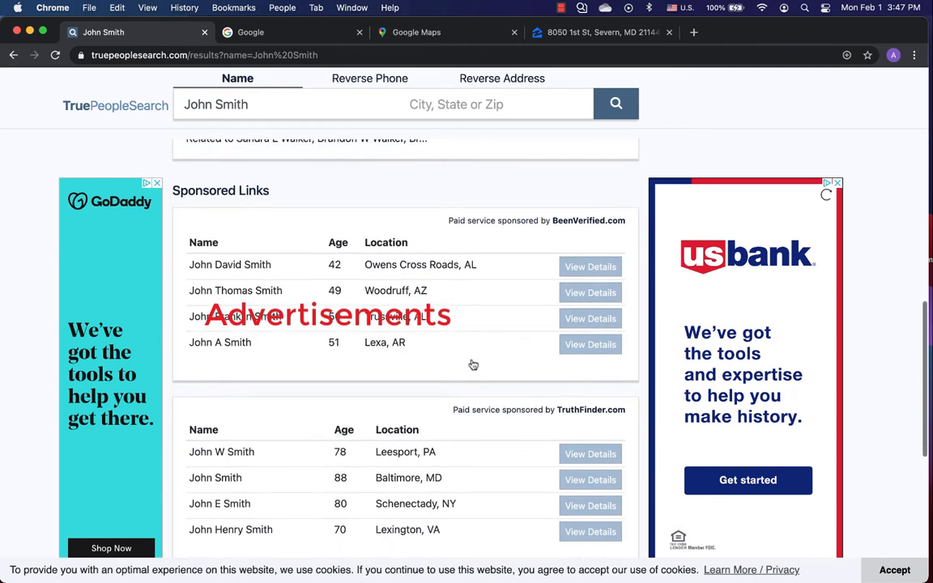
pyautogui.scroll(-3)
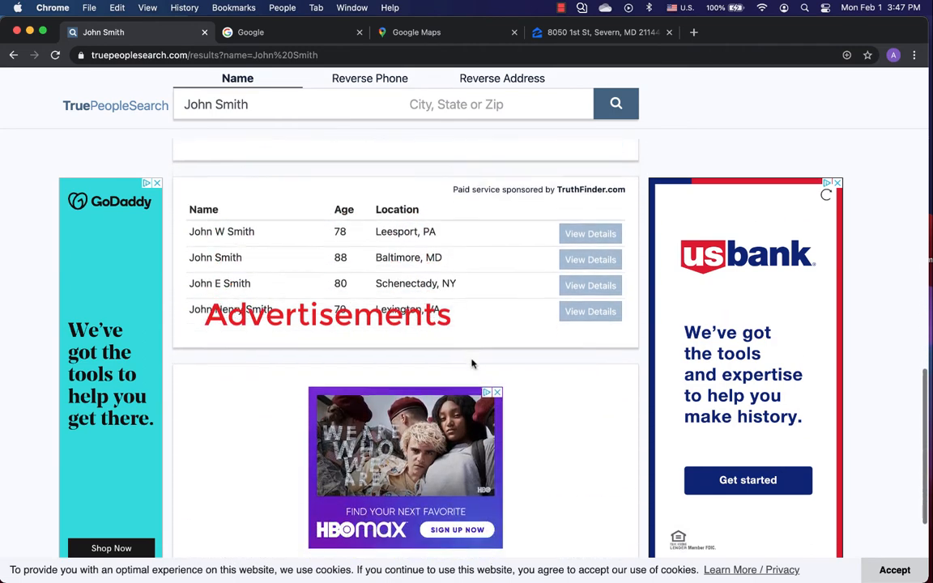
pyautogui.scroll(-3)
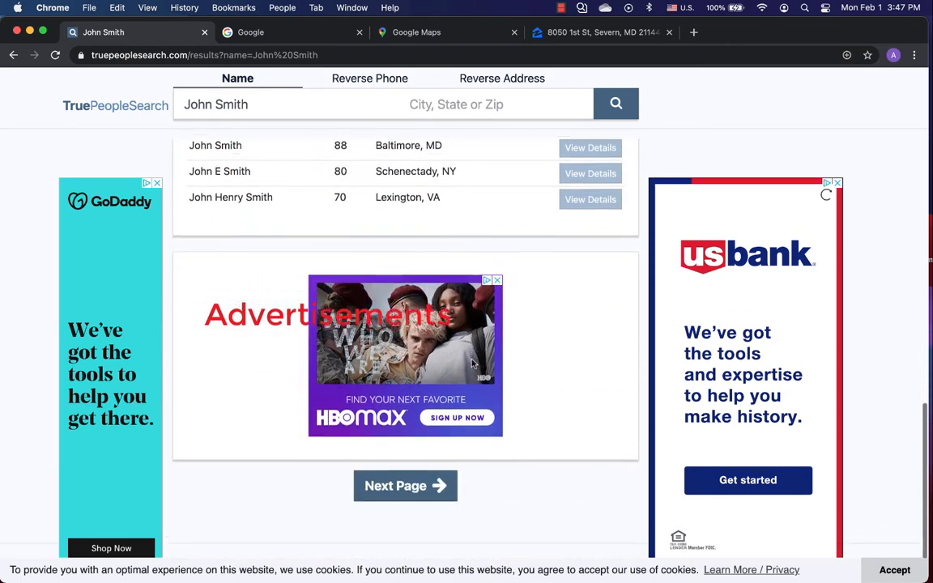
pyautogui.scroll(-3)
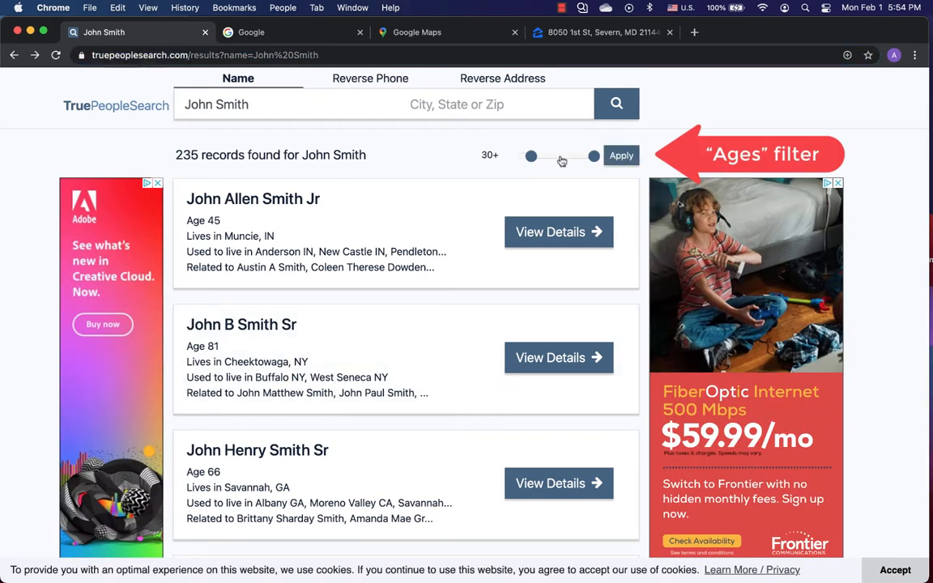
# Apply an Ages filter of 35 to 51 to the John Smith results.
pyautogui.moveTo(531, 156); pyautogui.dragTo(537, 156)
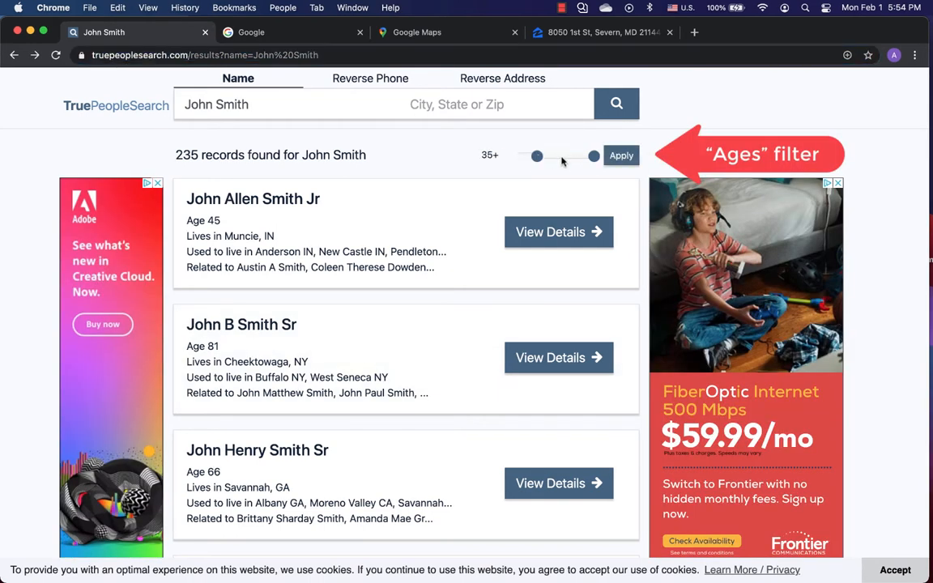
pyautogui.moveTo(593, 156); pyautogui.dragTo(565, 156)
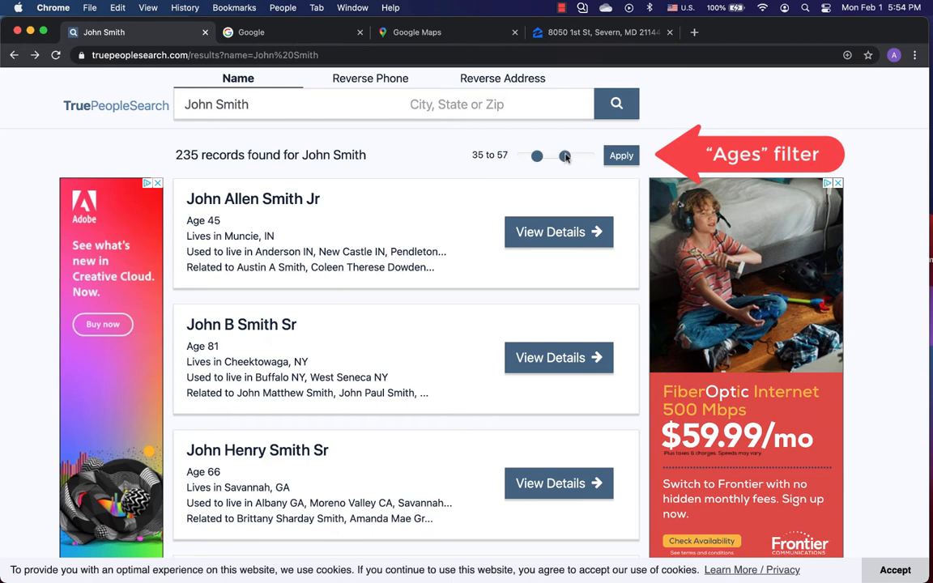
pyautogui.moveTo(566, 155); pyautogui.dragTo(557, 156)
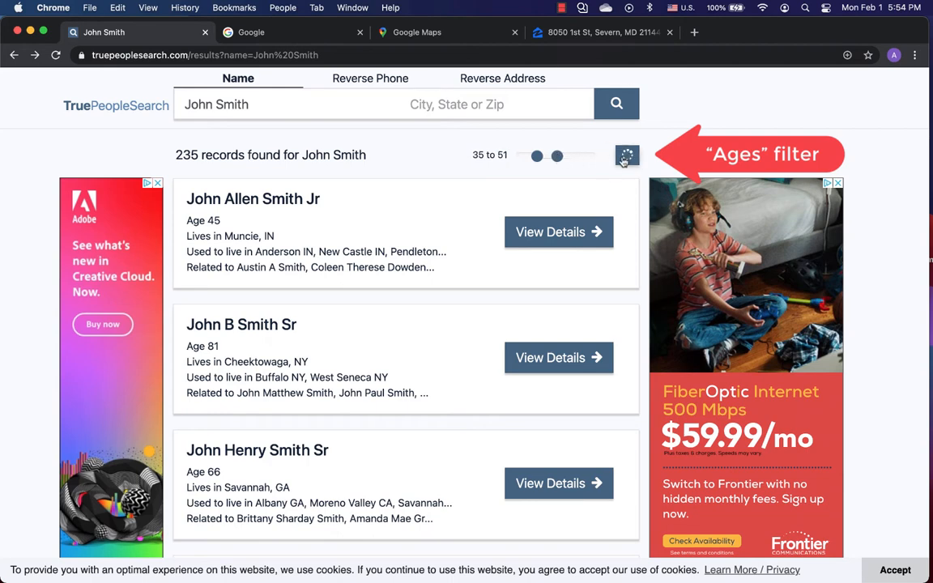
pyautogui.click(621, 154)
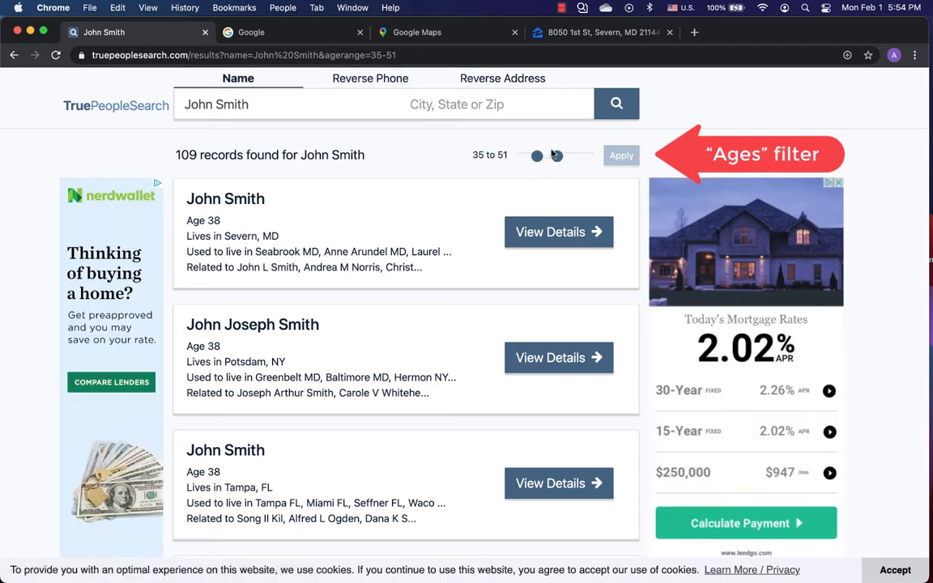
# Try an age range of 42 to 51, then apply the final 35 to 45 range.
pyautogui.moveTo(537, 156); pyautogui.dragTo(553, 155)
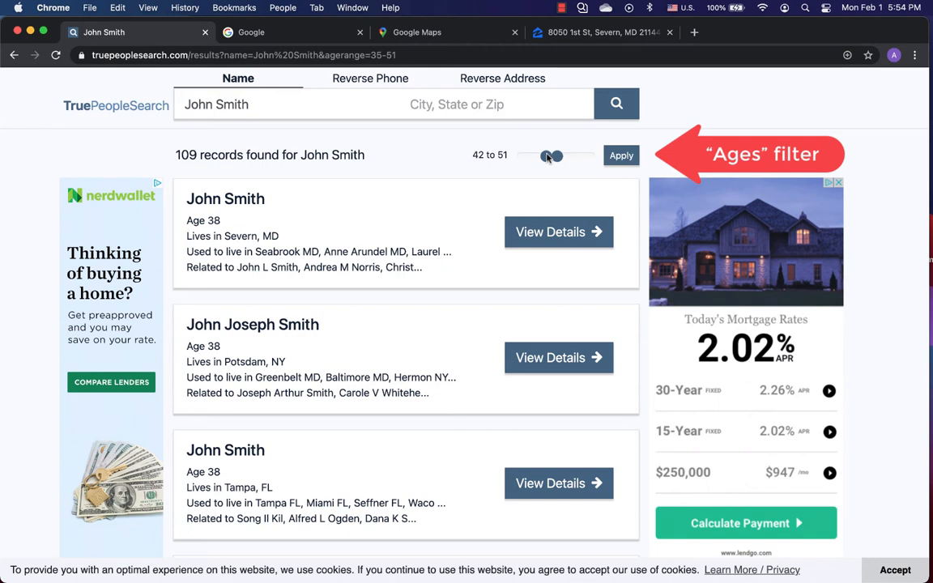
pyautogui.click(621, 155)
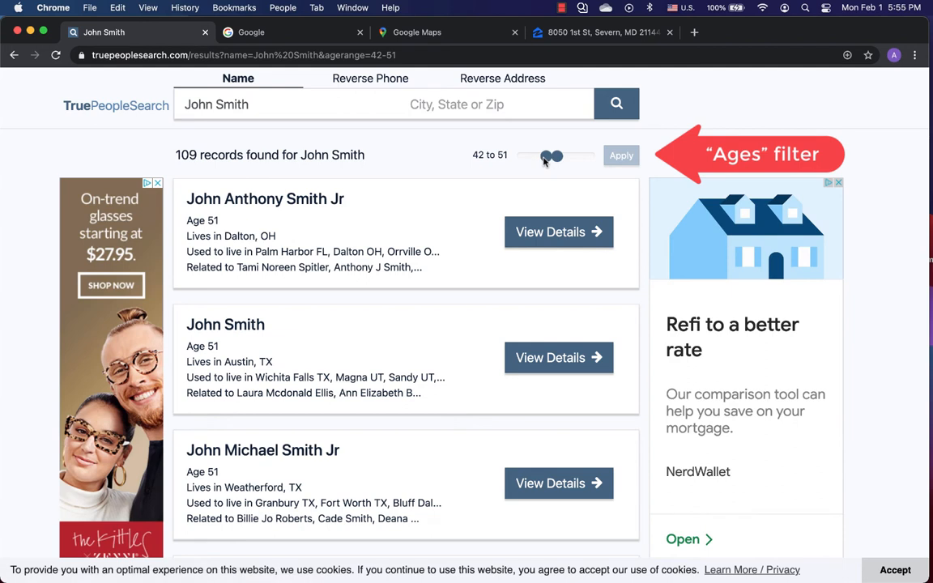
pyautogui.moveTo(553, 156); pyautogui.dragTo(544, 156)
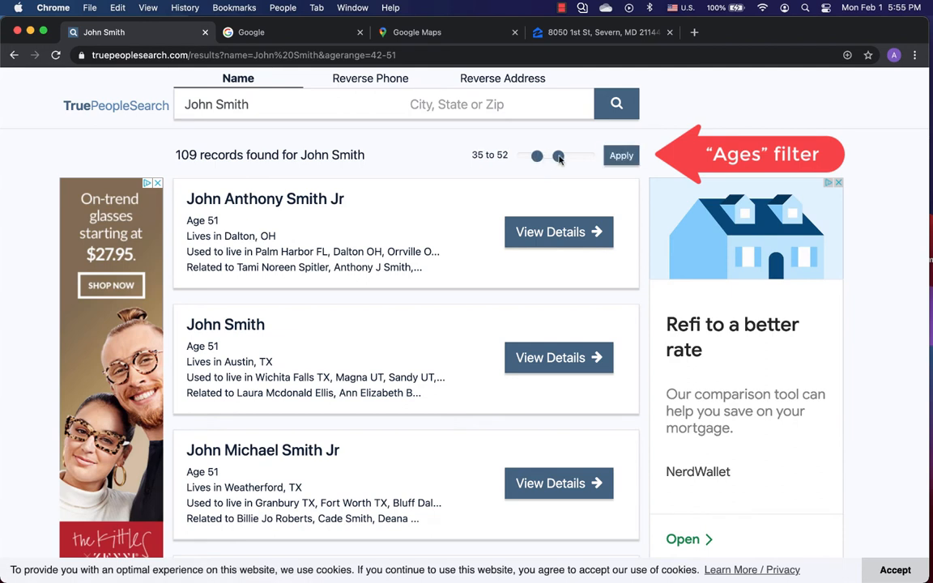
pyautogui.moveTo(558, 156); pyautogui.dragTo(549, 156)
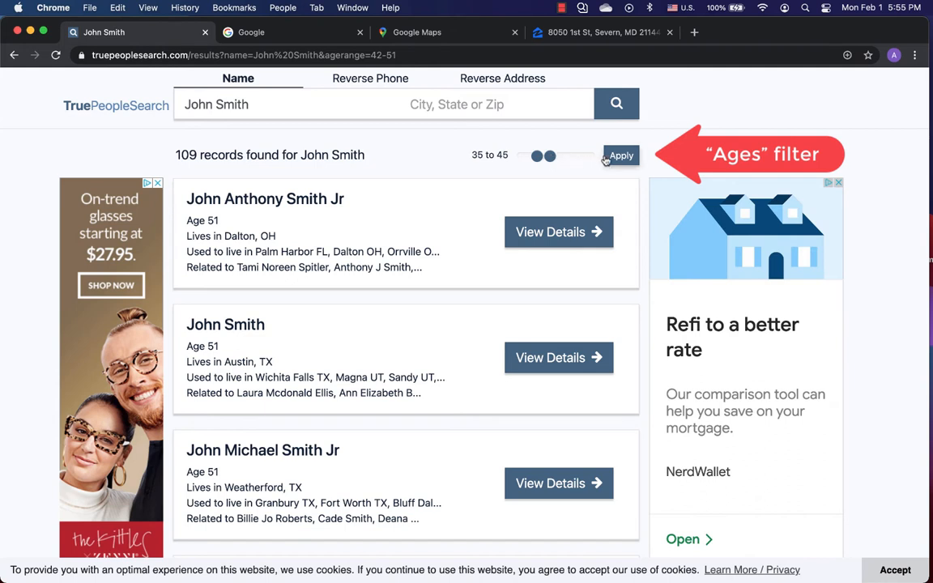
pyautogui.click(620, 155)
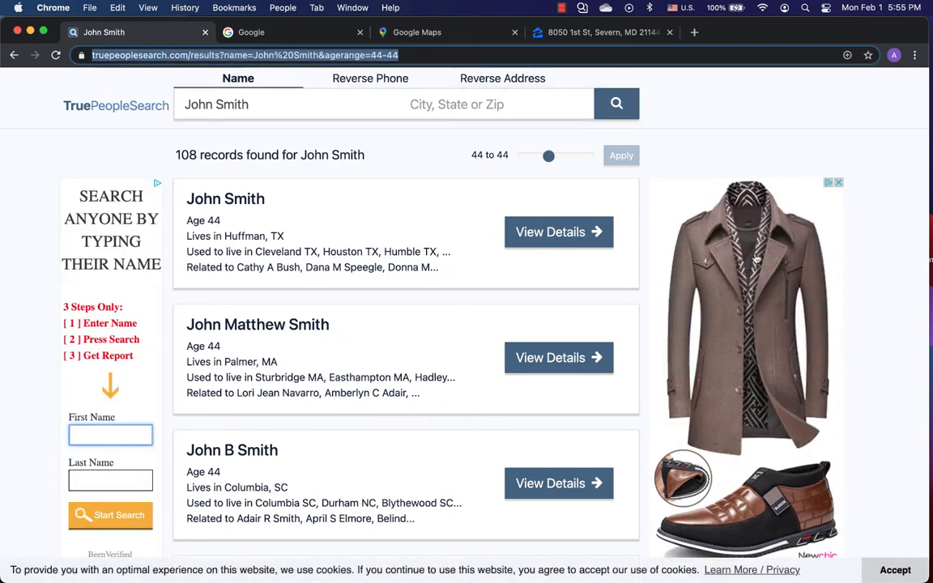
pyautogui.moveTo(468, 146)
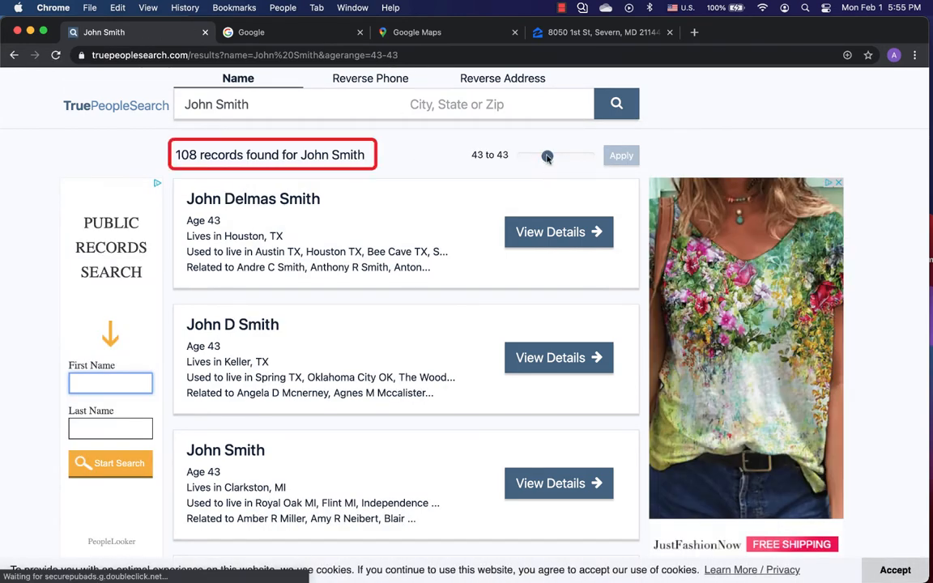
# Drag the Ages slider to shift the range to 34–39.
pyautogui.moveTo(547, 156); pyautogui.dragTo(541, 156)
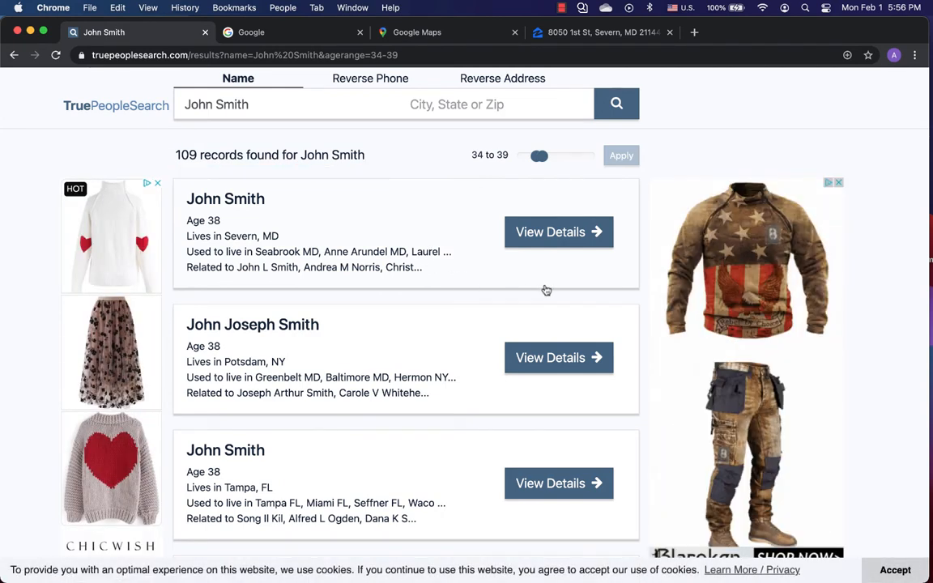
pyautogui.scroll(-3)
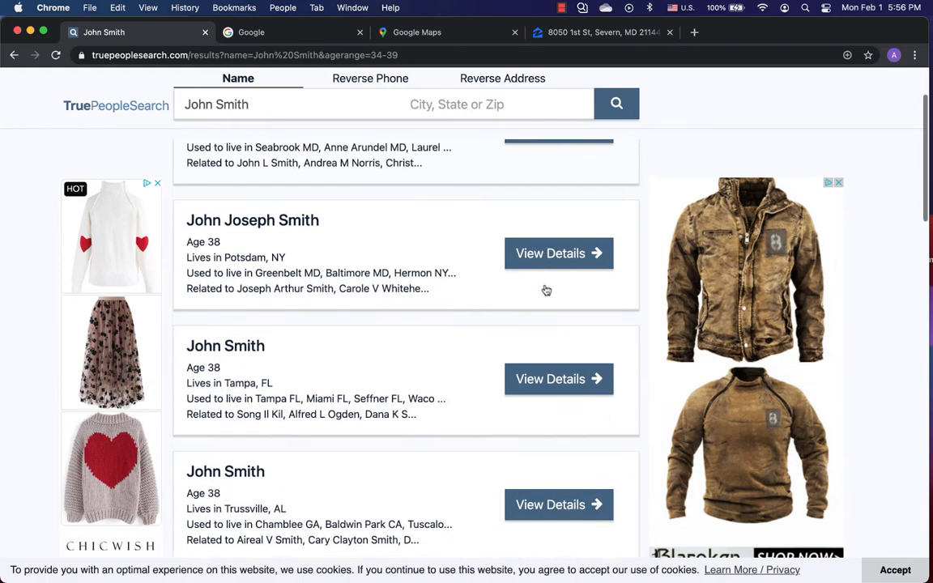
pyautogui.scroll(-3)
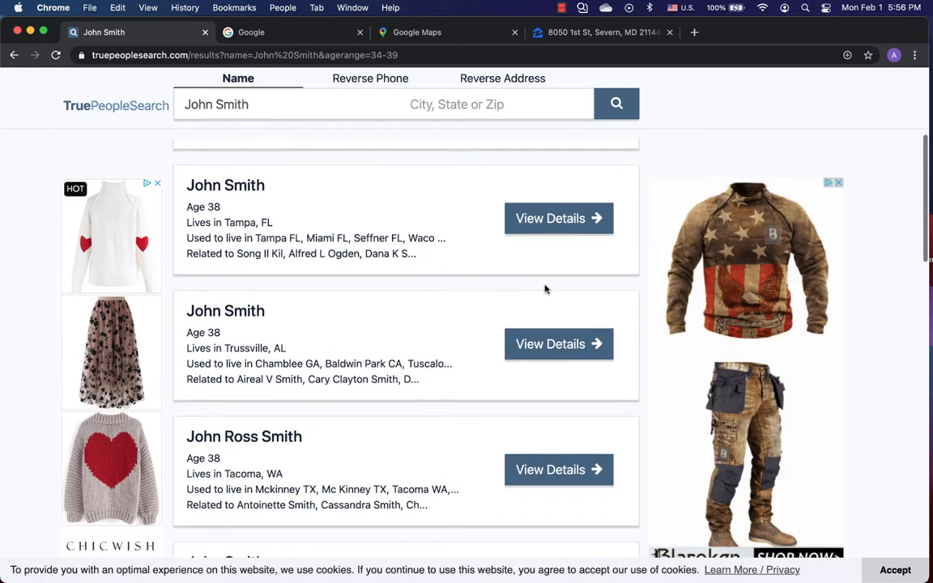
pyautogui.scroll(3)
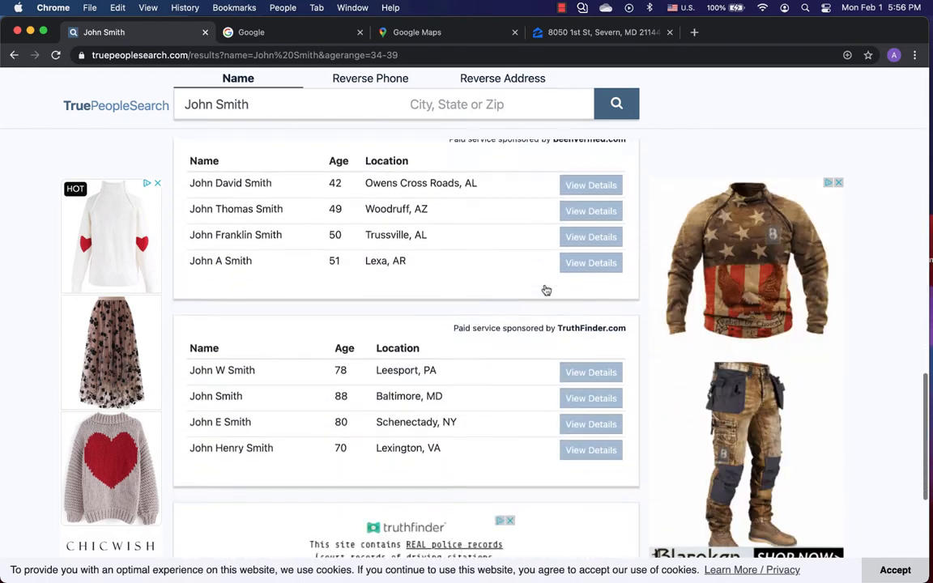
pyautogui.scroll(-3)
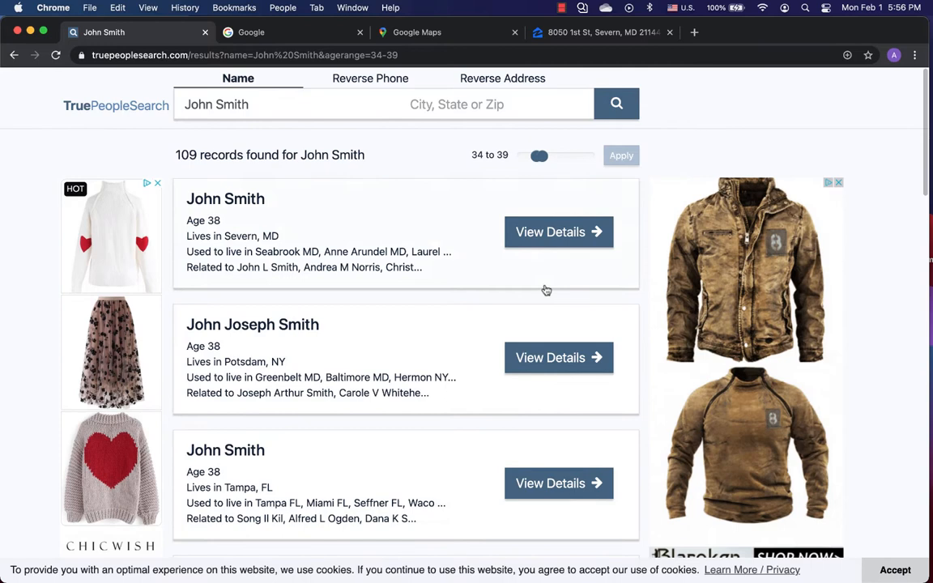
pyautogui.moveTo(602, 173)
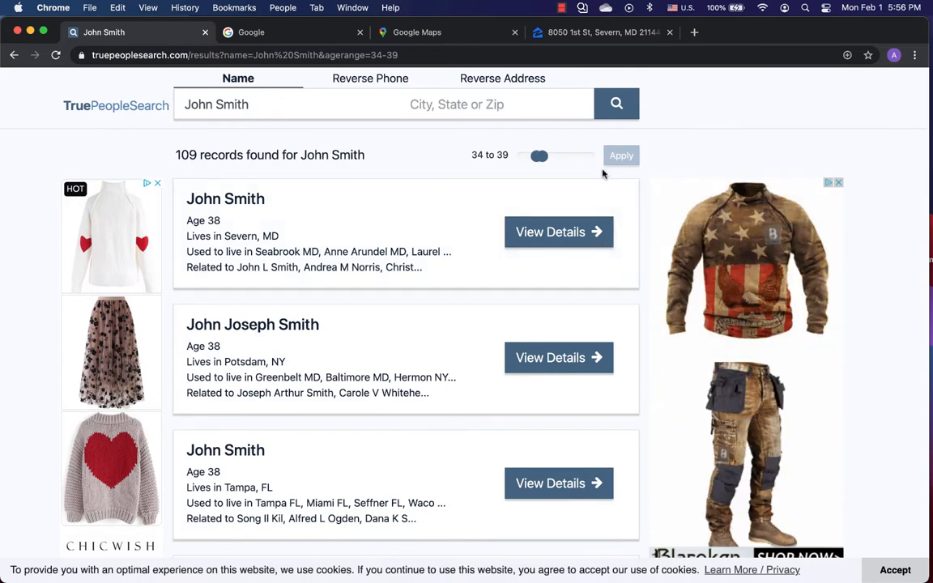
pyautogui.moveTo(558, 232)
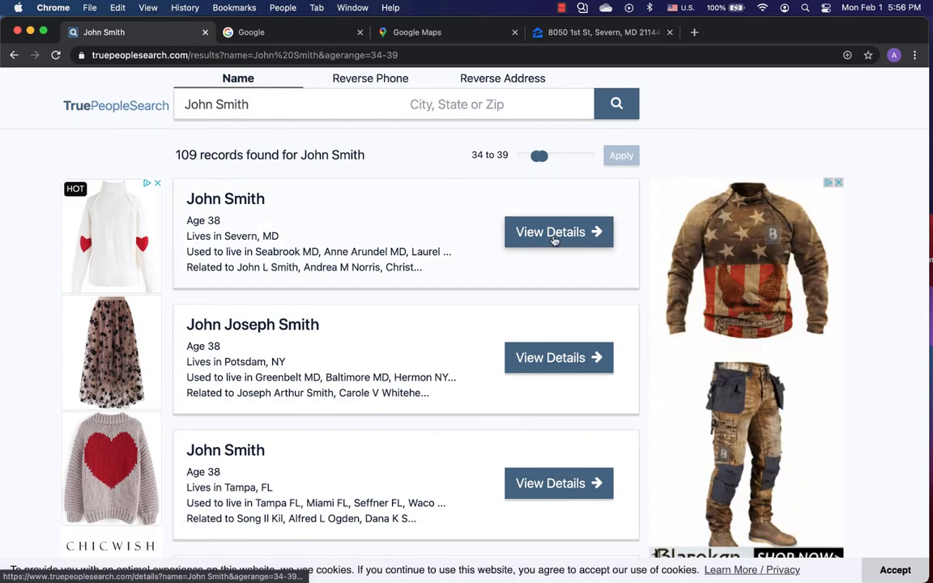
pyautogui.click(558, 231)
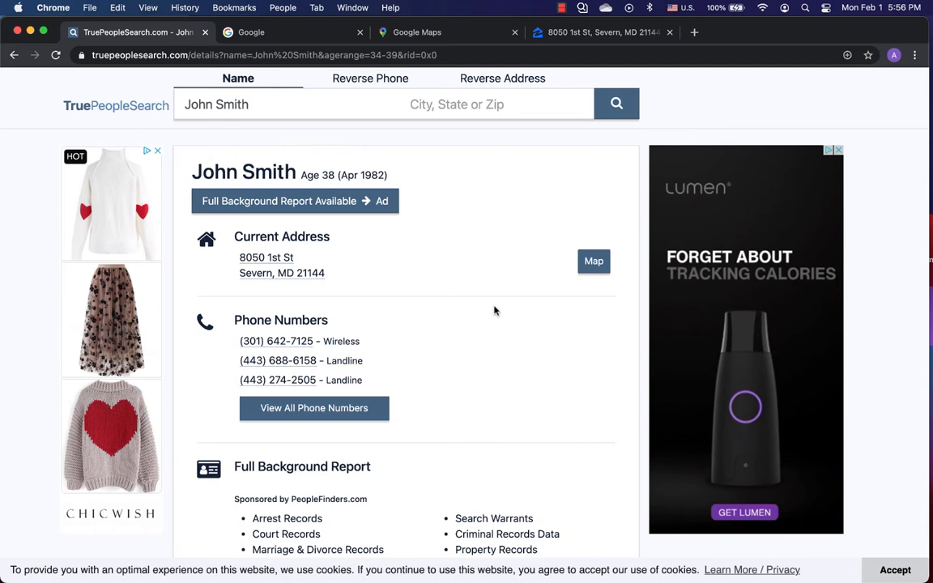
pyautogui.scroll(-3)
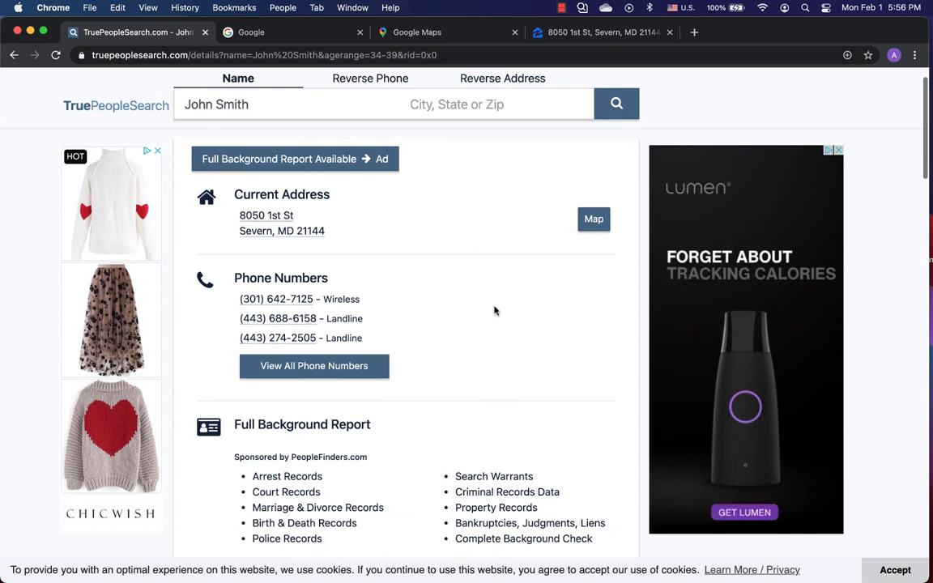
pyautogui.scroll(-3)
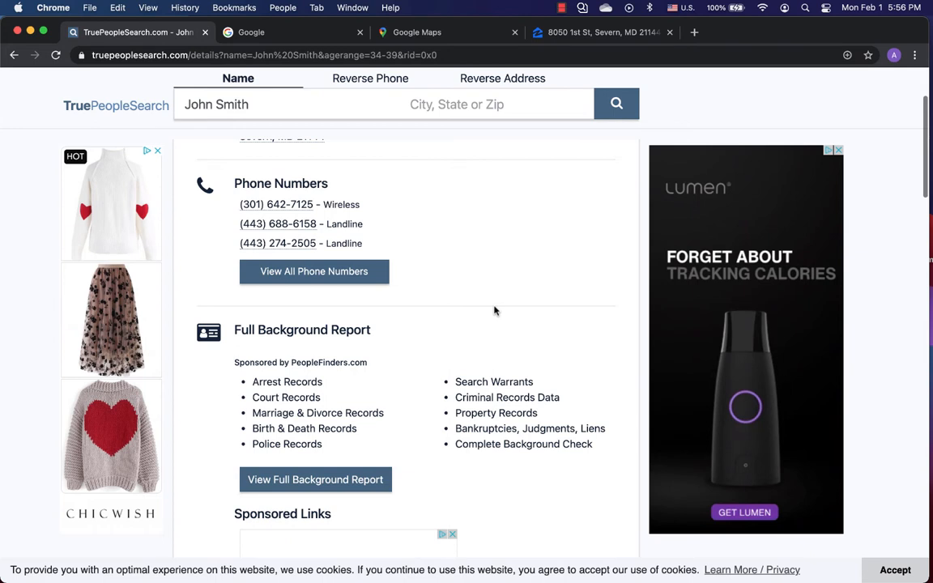
pyautogui.scroll(-3)
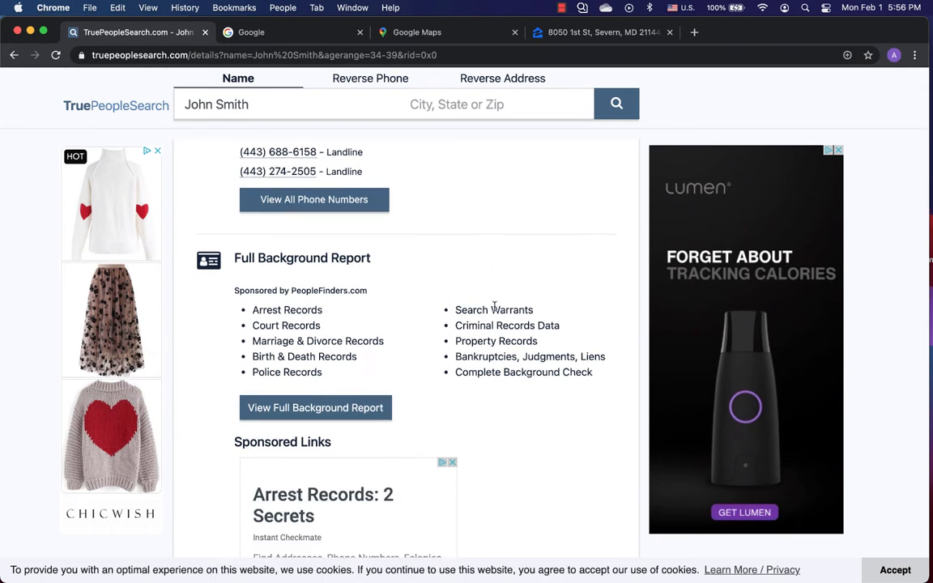
pyautogui.scroll(-3)
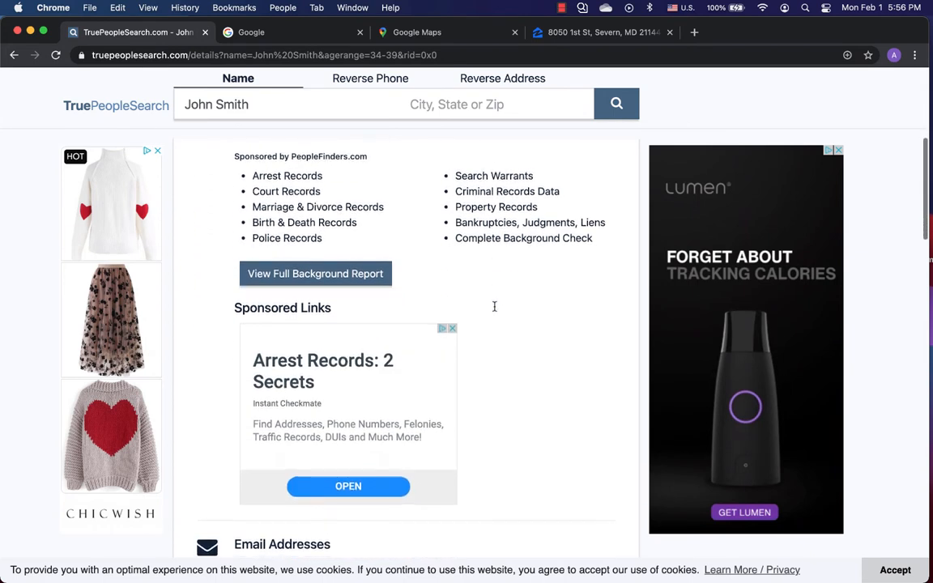
pyautogui.scroll(-3)
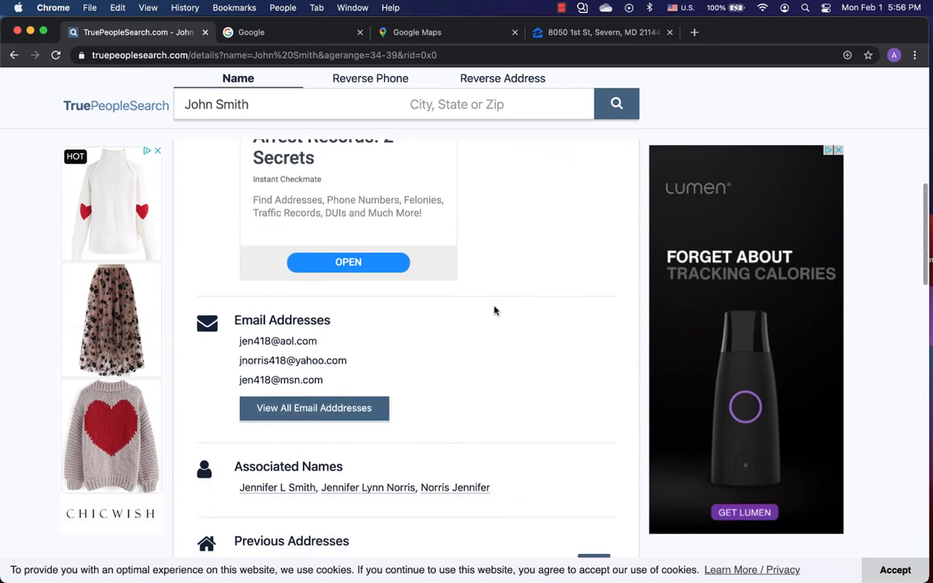
pyautogui.scroll(-3)
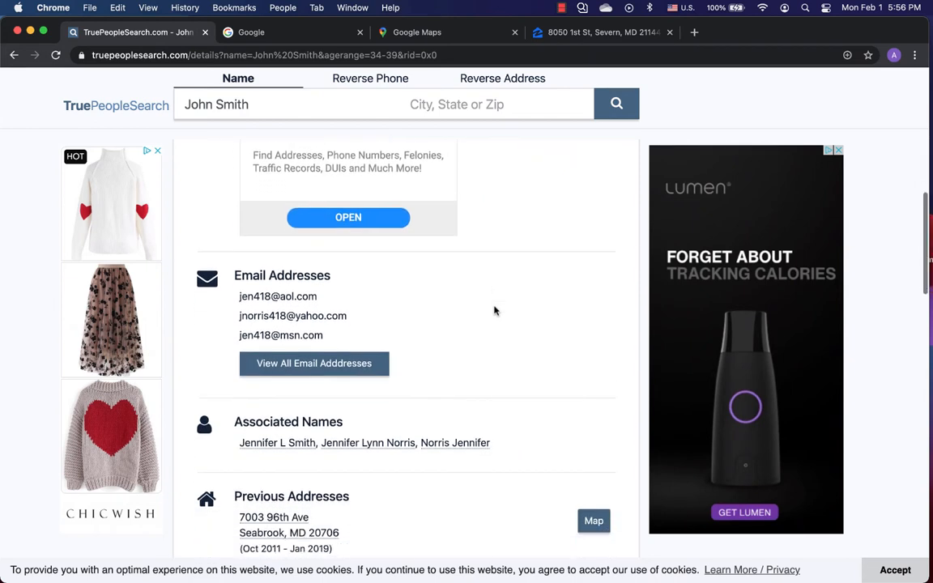
pyautogui.scroll(-3)
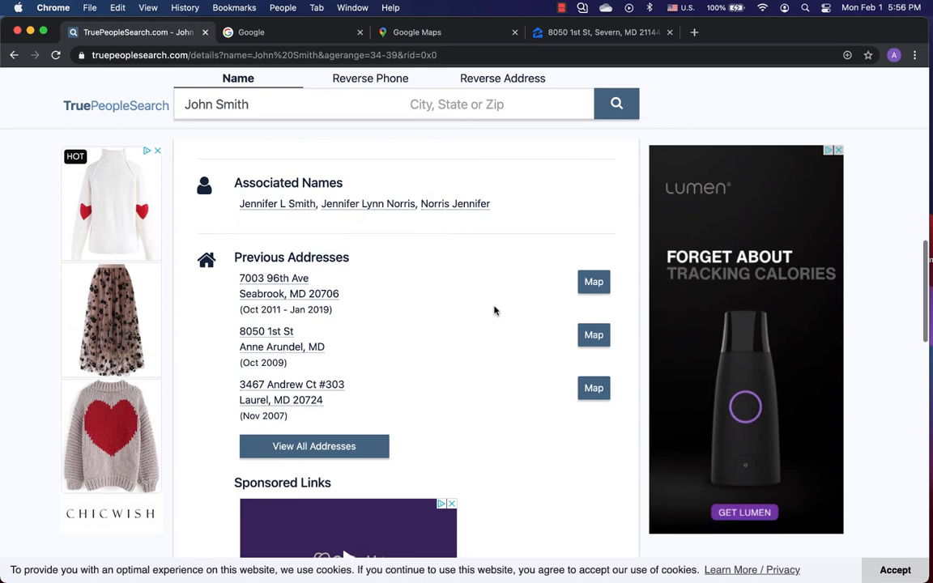
pyautogui.scroll(-3)
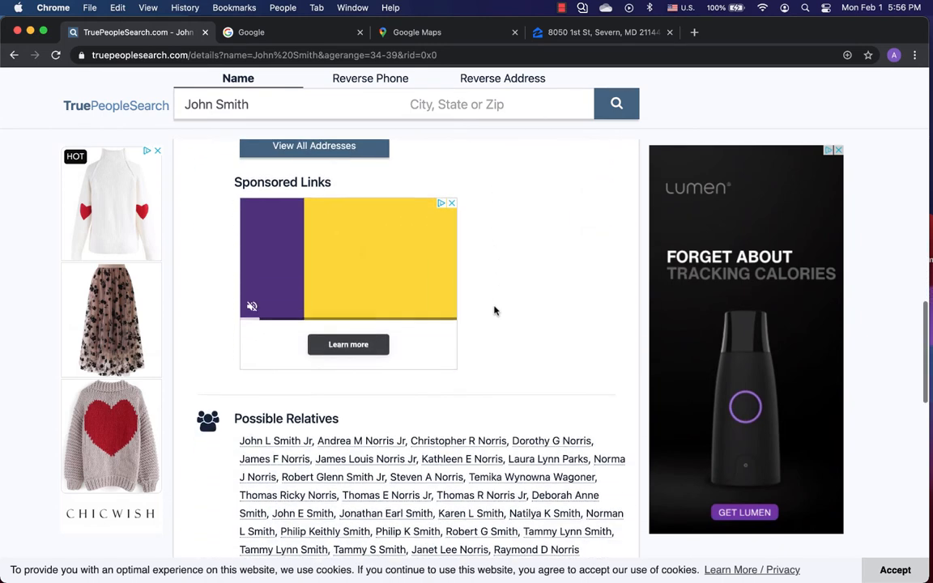
pyautogui.scroll(-3)
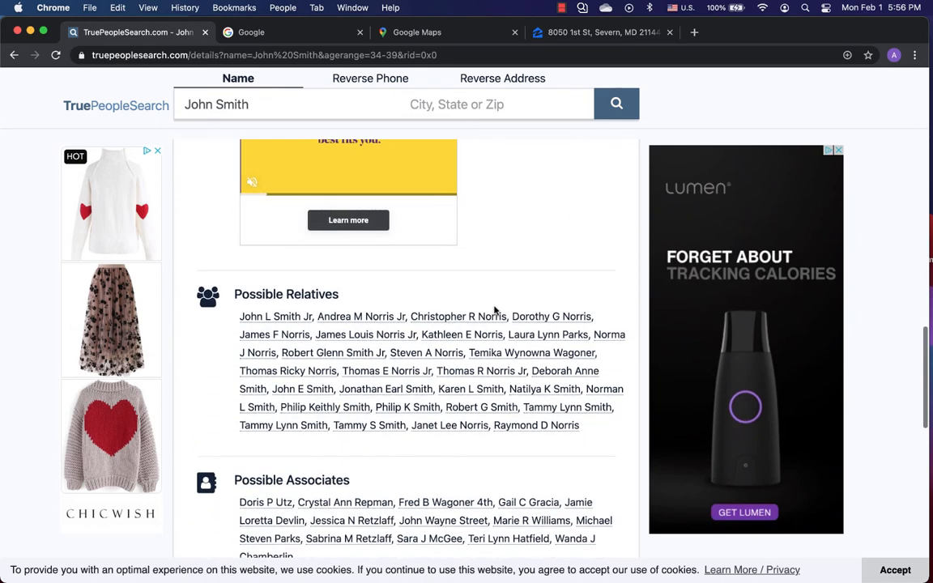
pyautogui.scroll(-3)
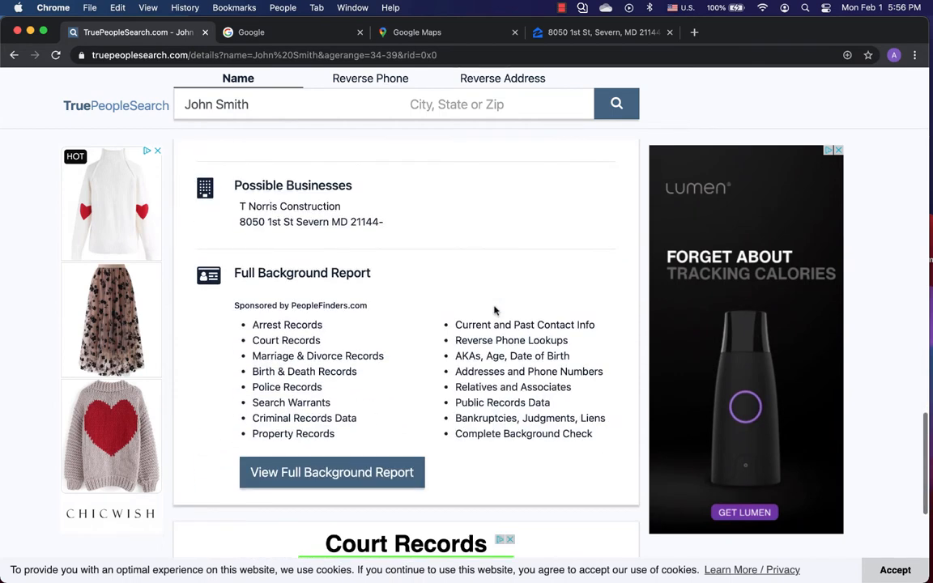
pyautogui.scroll(-3)
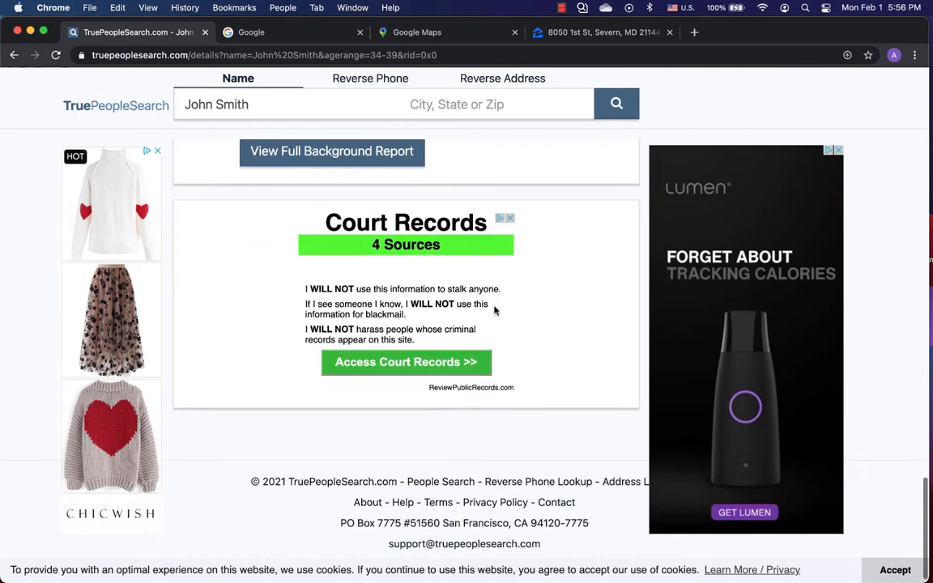
pyautogui.scroll(3)
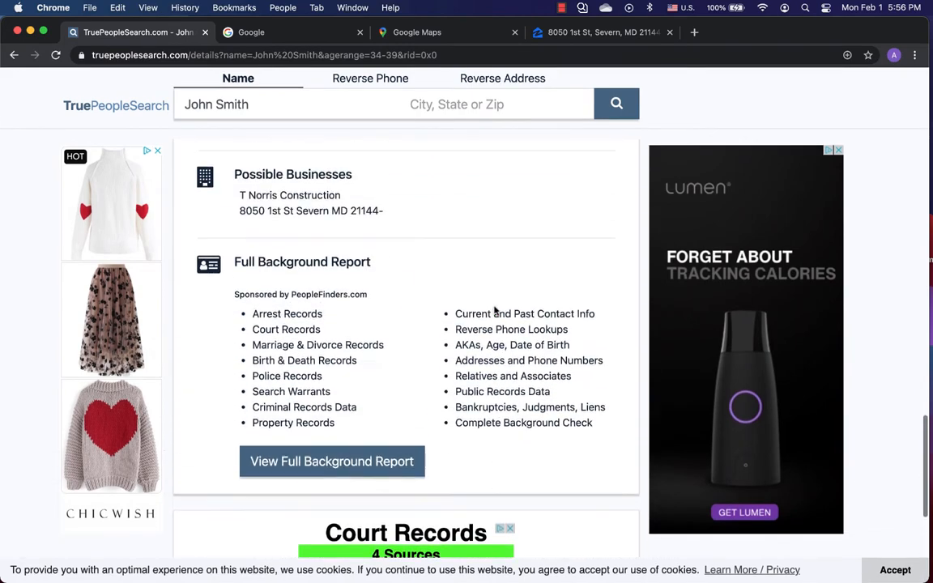
pyautogui.scroll(3)
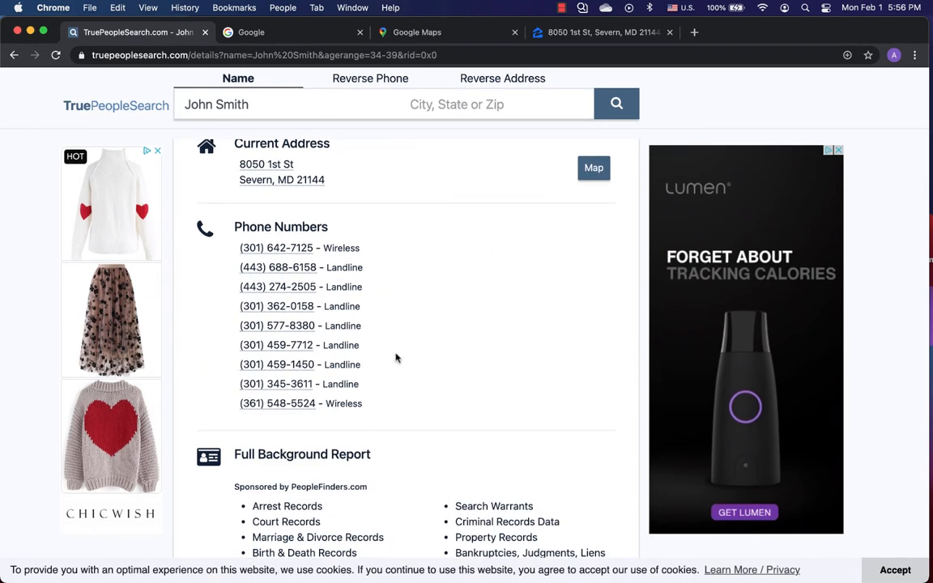
pyautogui.scroll(-3)
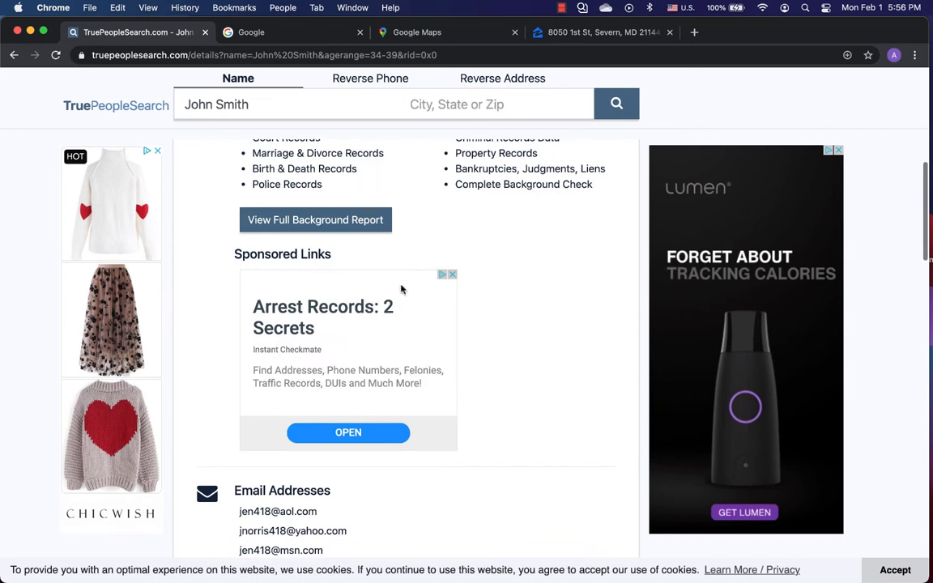
pyautogui.scroll(-3)
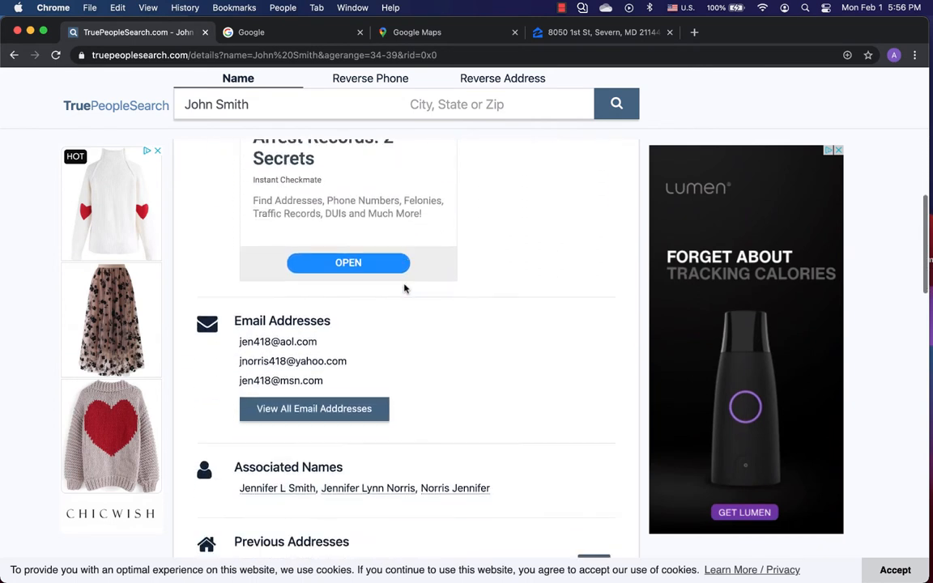
pyautogui.scroll(-3)
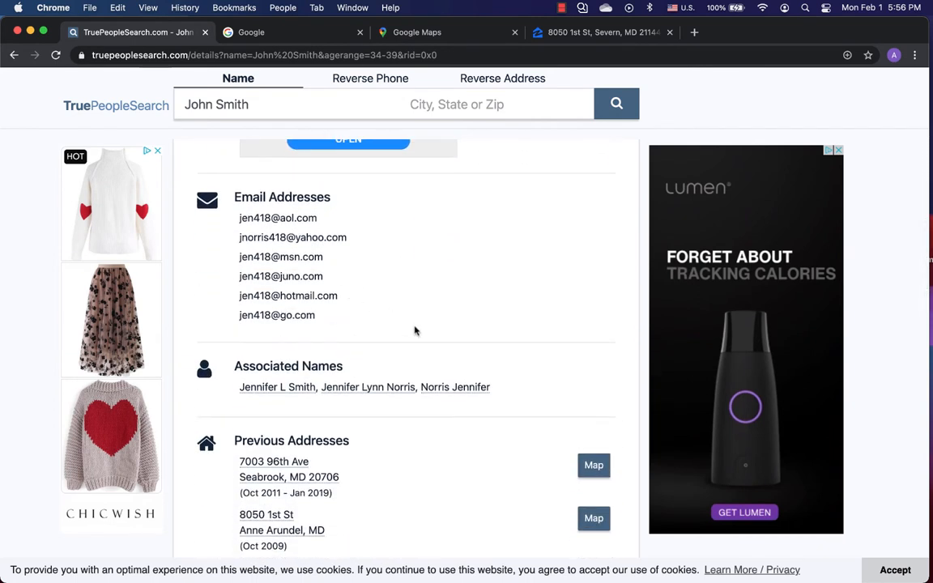
pyautogui.scroll(-3)
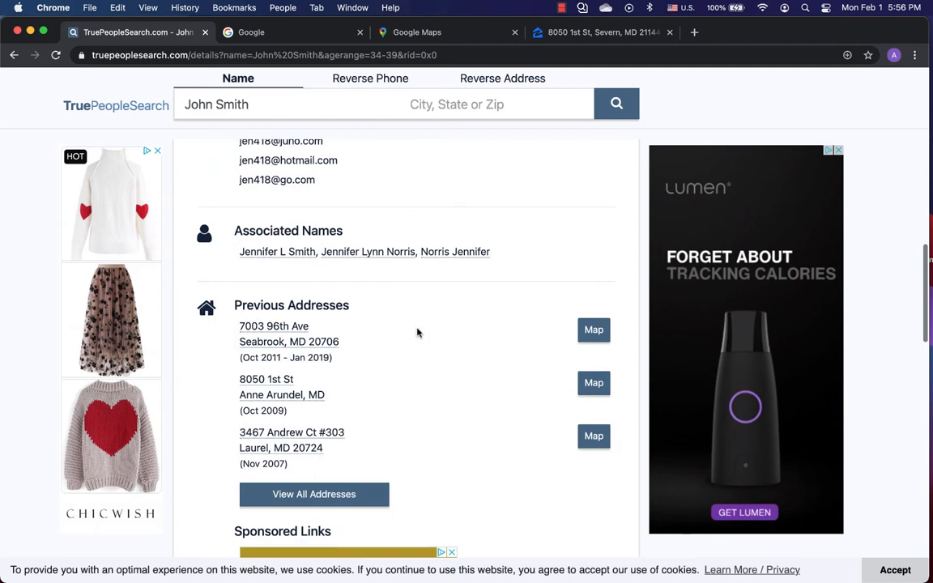
pyautogui.scroll(-3)
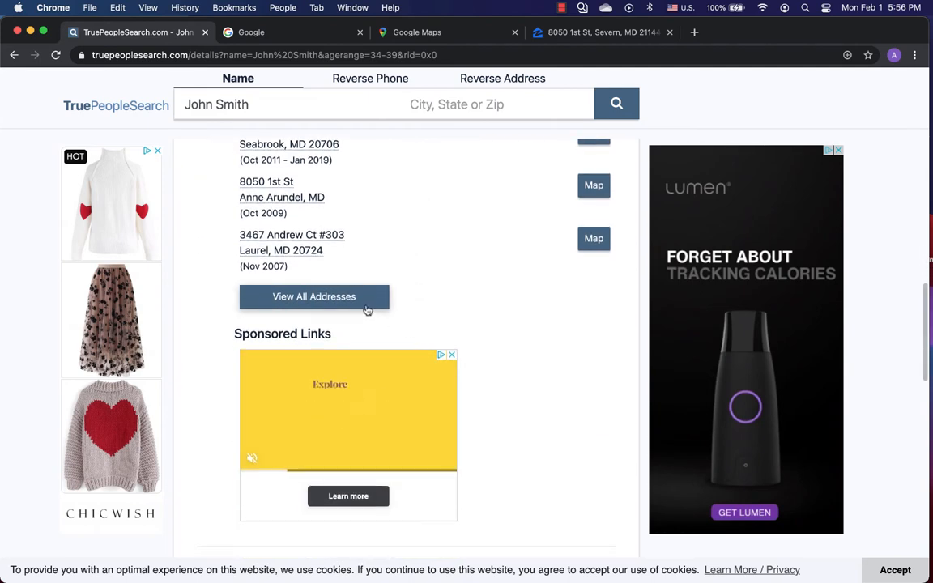
pyautogui.scroll(-3)
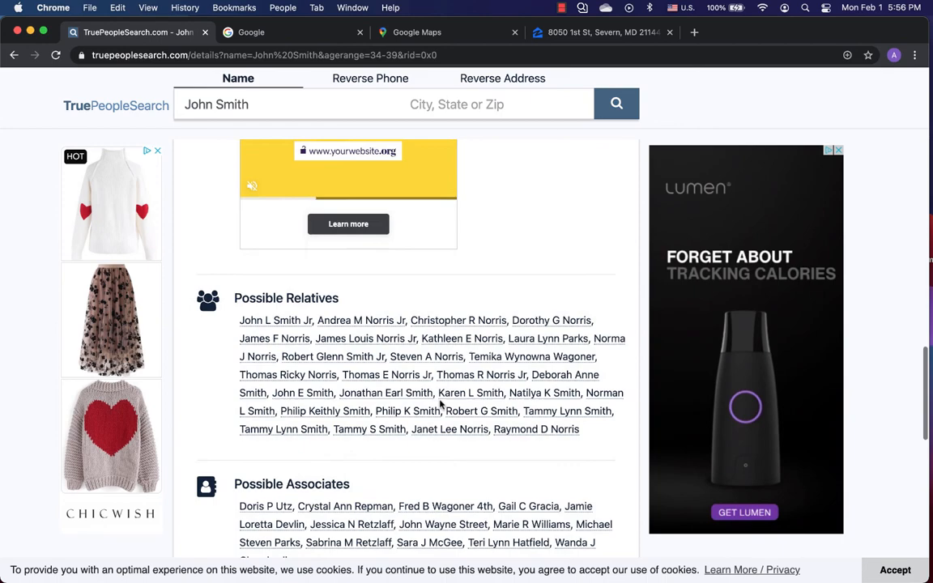
pyautogui.scroll(-3)
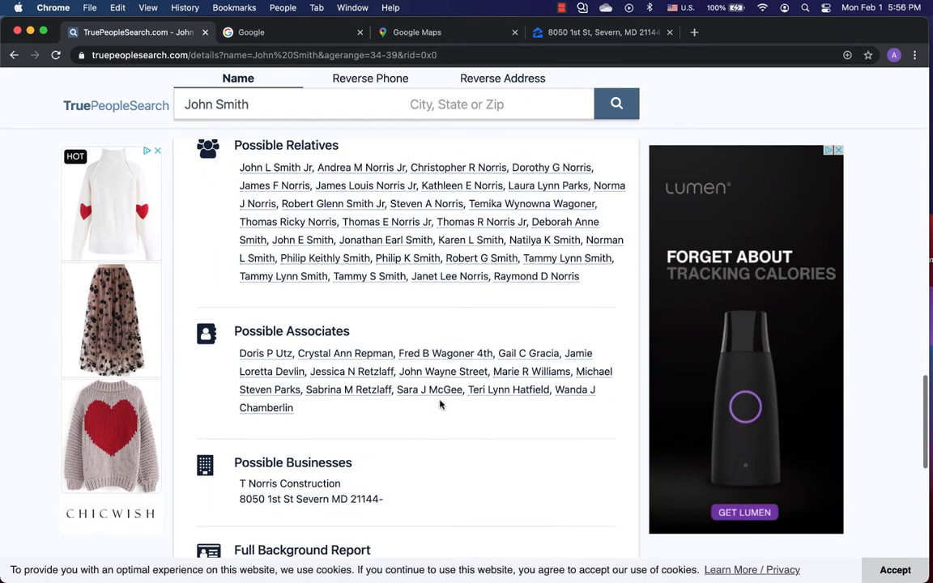
pyautogui.scroll(-3)
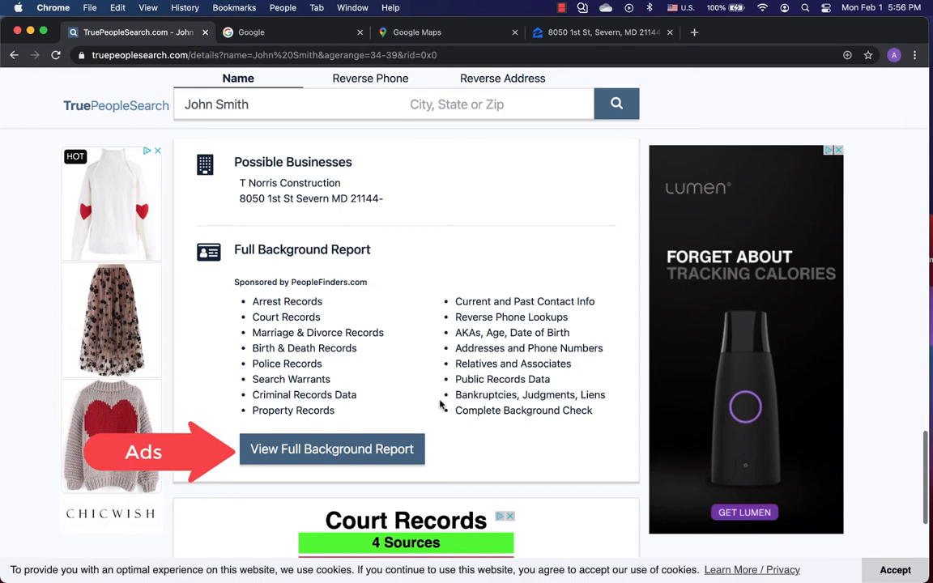
pyautogui.scroll(-3)
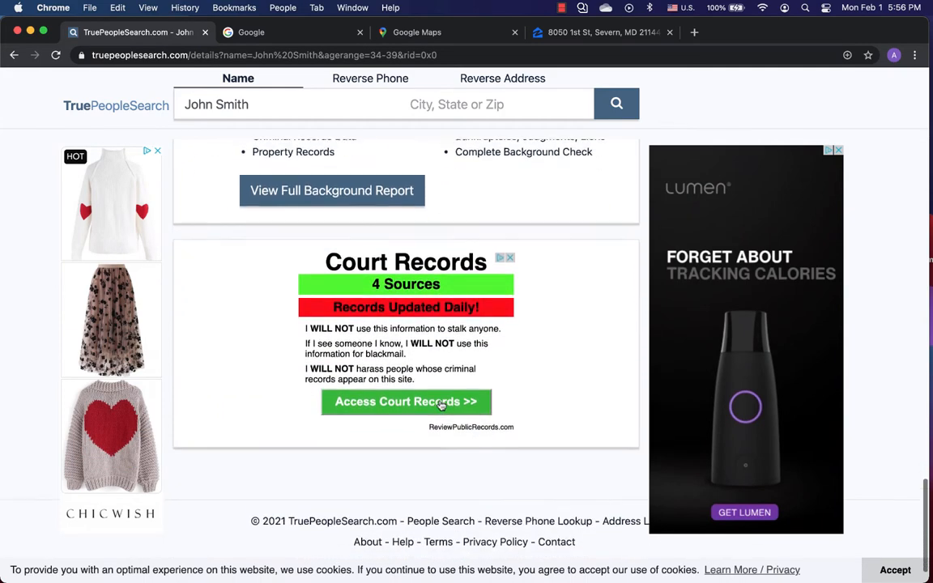
pyautogui.scroll(3)
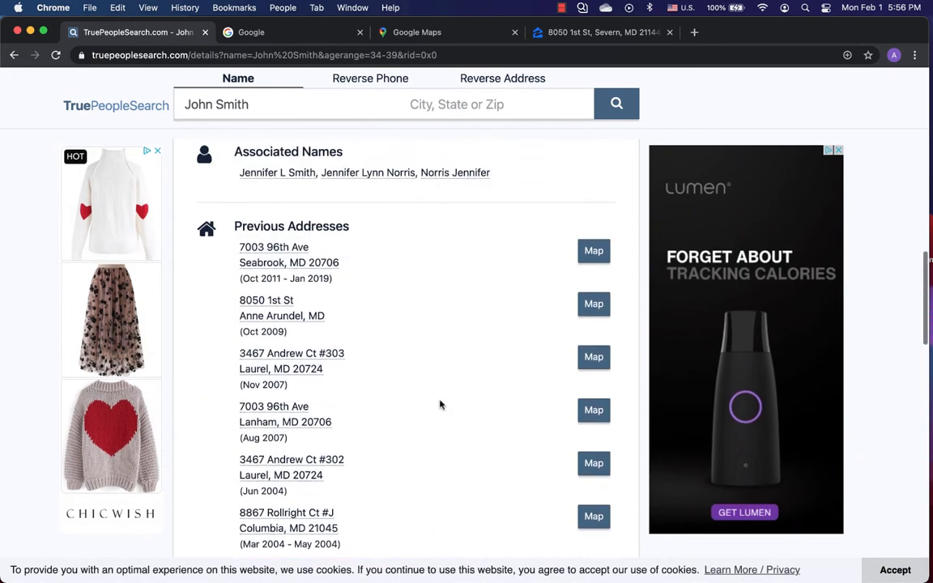
pyautogui.scroll(-3)
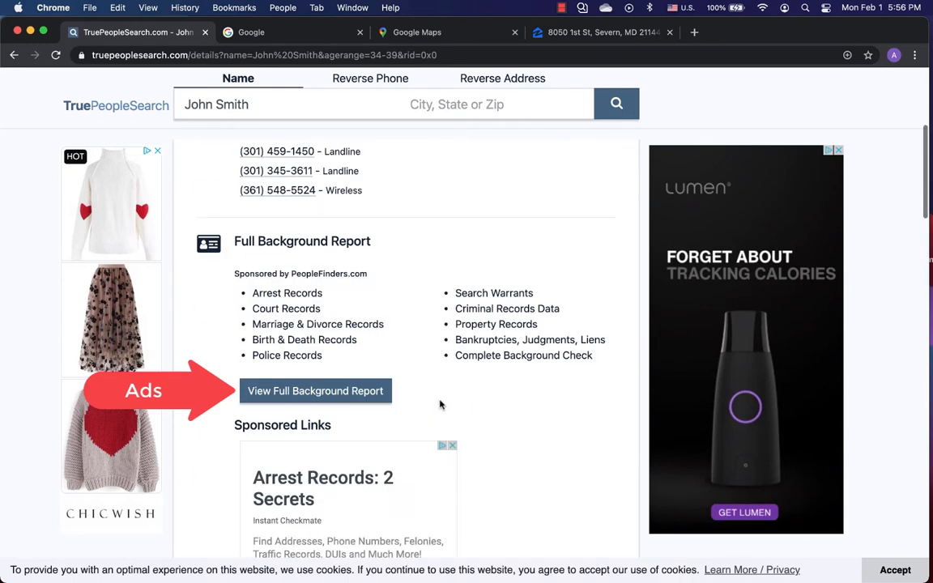
pyautogui.scroll(3)
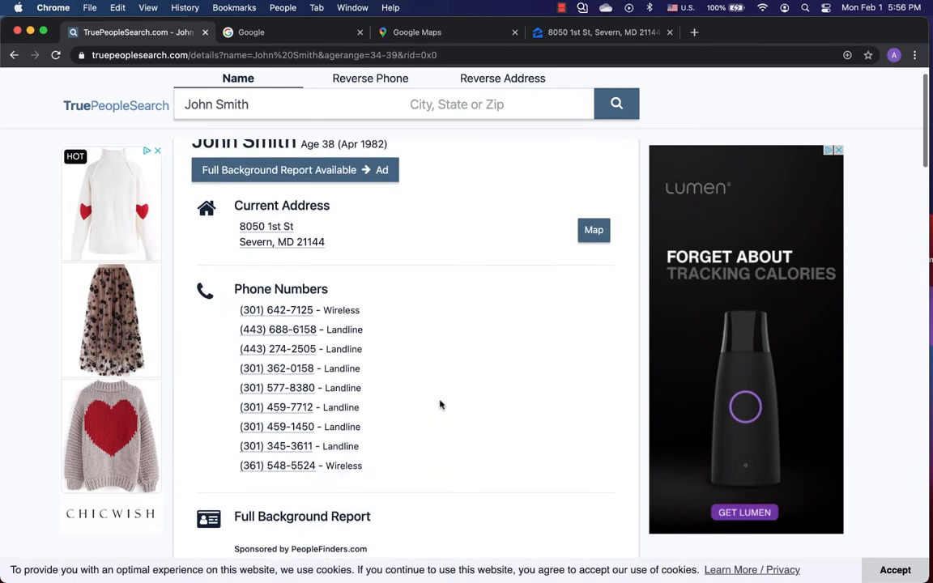
pyautogui.scroll(3)
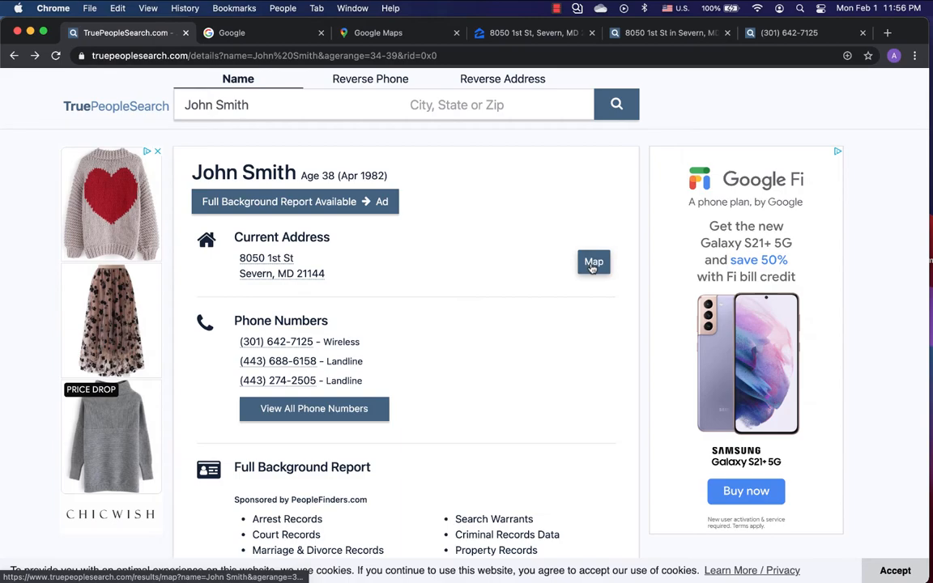
pyautogui.click(594, 262)
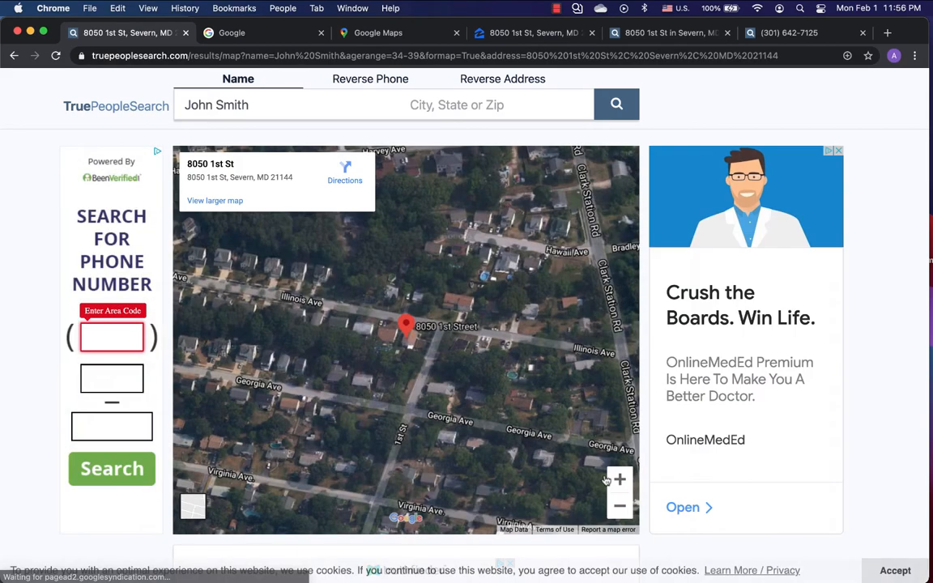
pyautogui.click(619, 506)
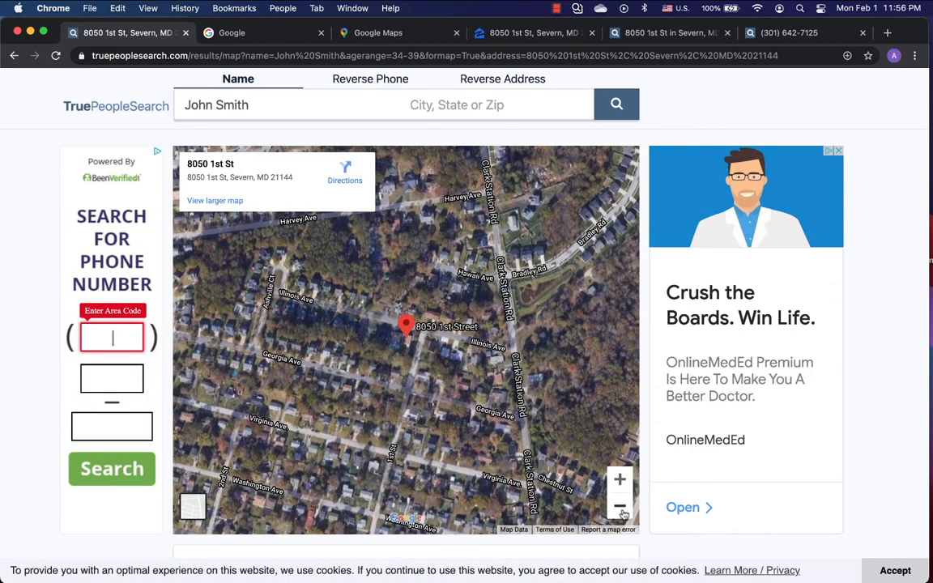
pyautogui.click(620, 506)
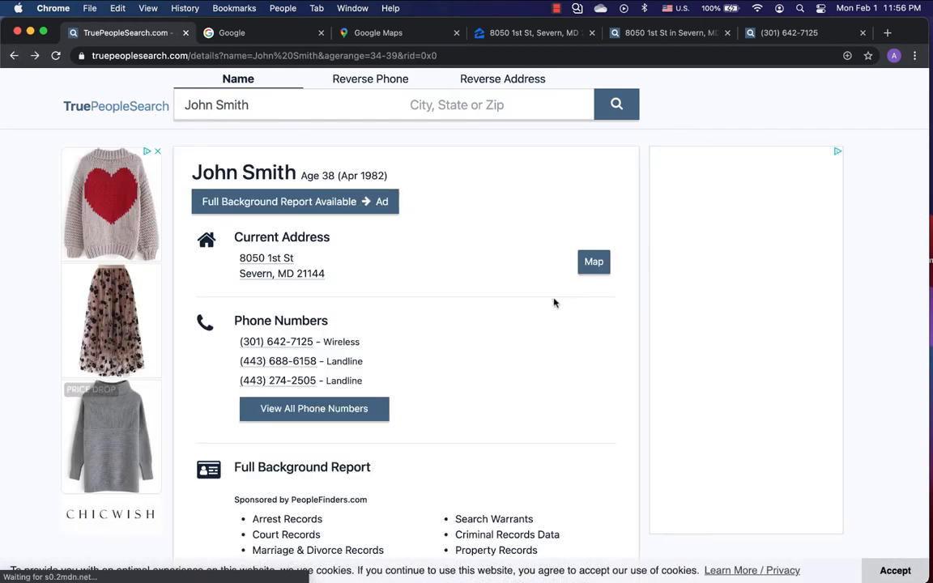
pyautogui.click(314, 408)
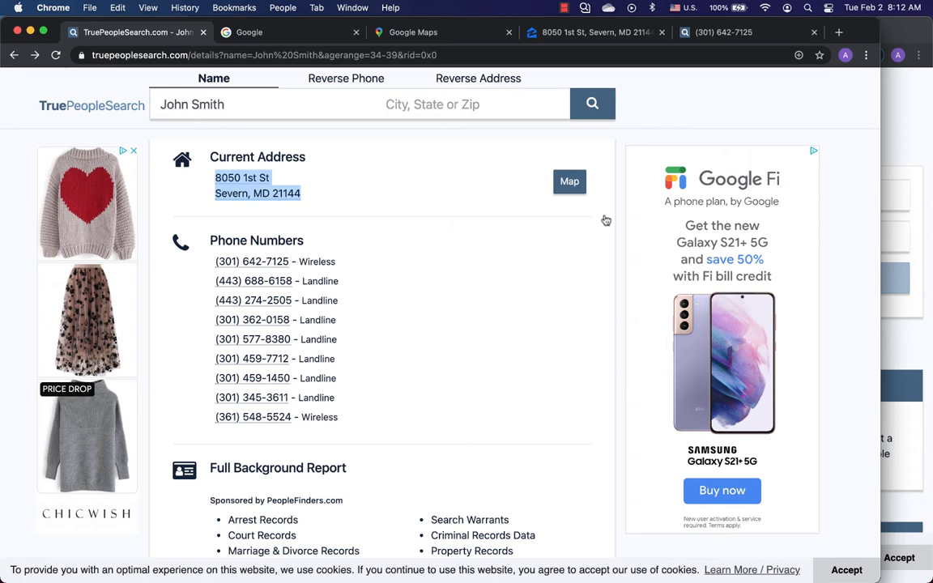
pyautogui.moveTo(854, 163)
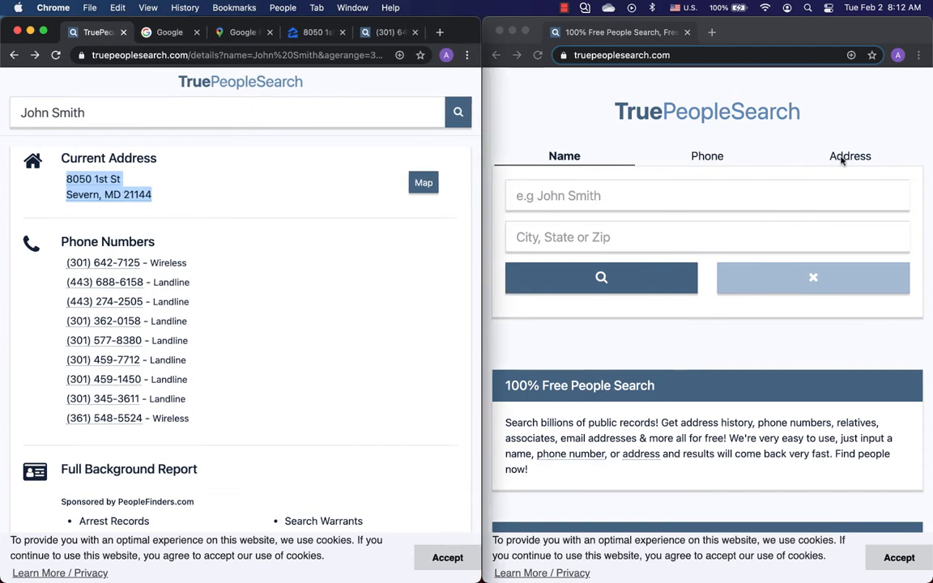
pyautogui.click(849, 155)
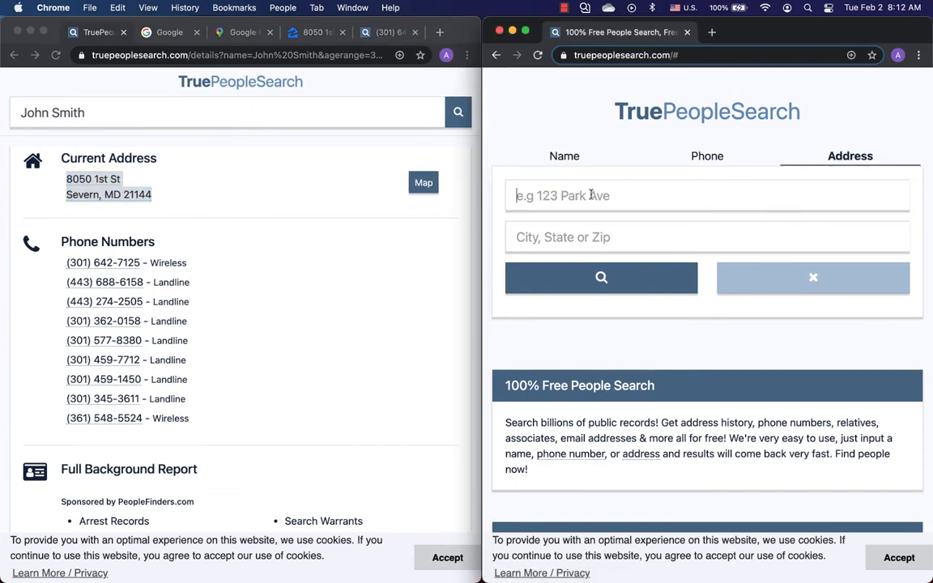
pyautogui.write('8050 1st St Severn, MD 21144')
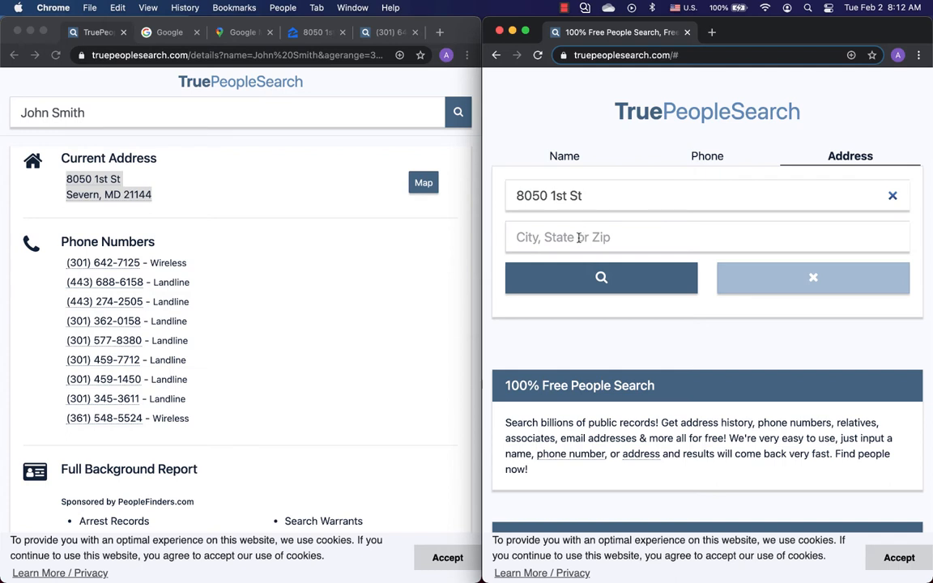
pyautogui.click(601, 277)
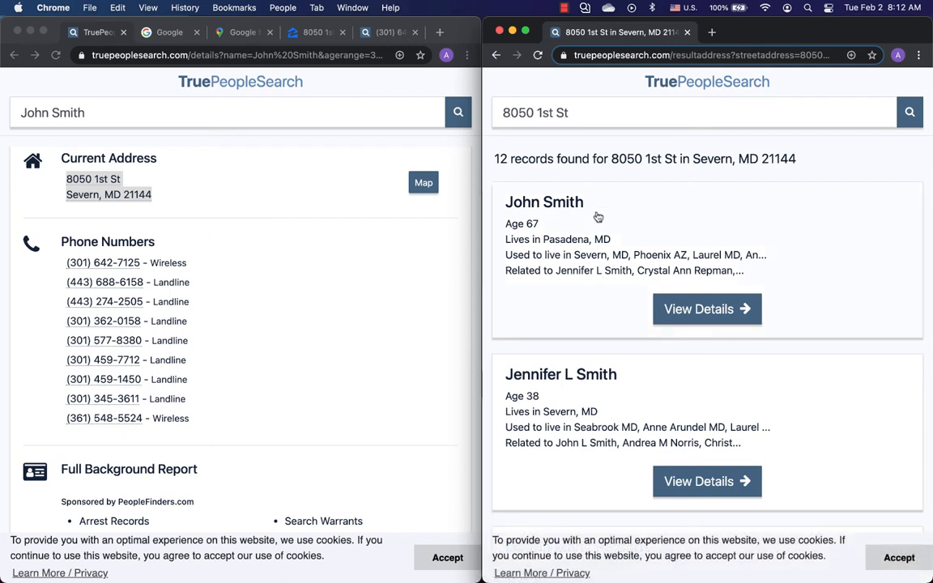
pyautogui.scroll(-3)
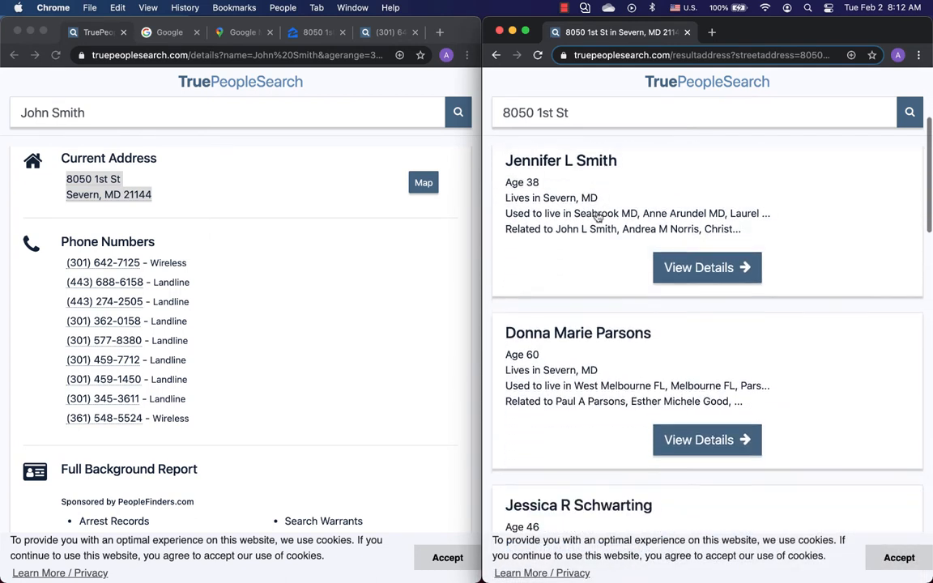
pyautogui.scroll(-3)
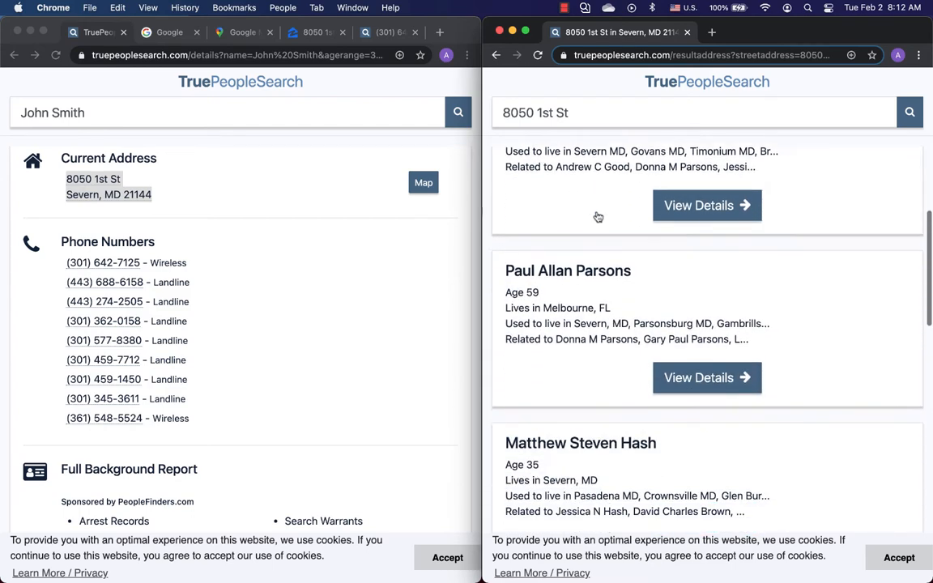
pyautogui.scroll(-3)
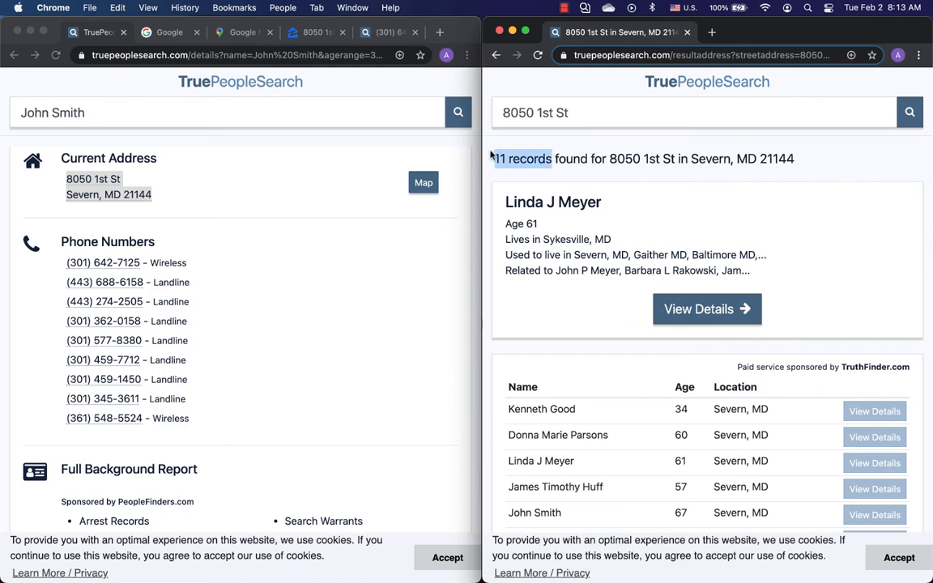
pyautogui.scroll(-3)
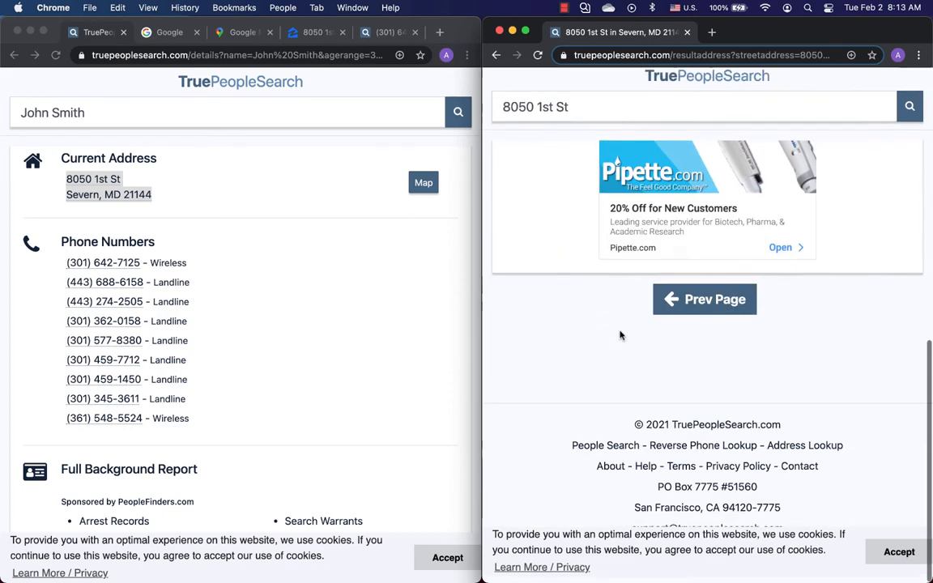
pyautogui.click(705, 299)
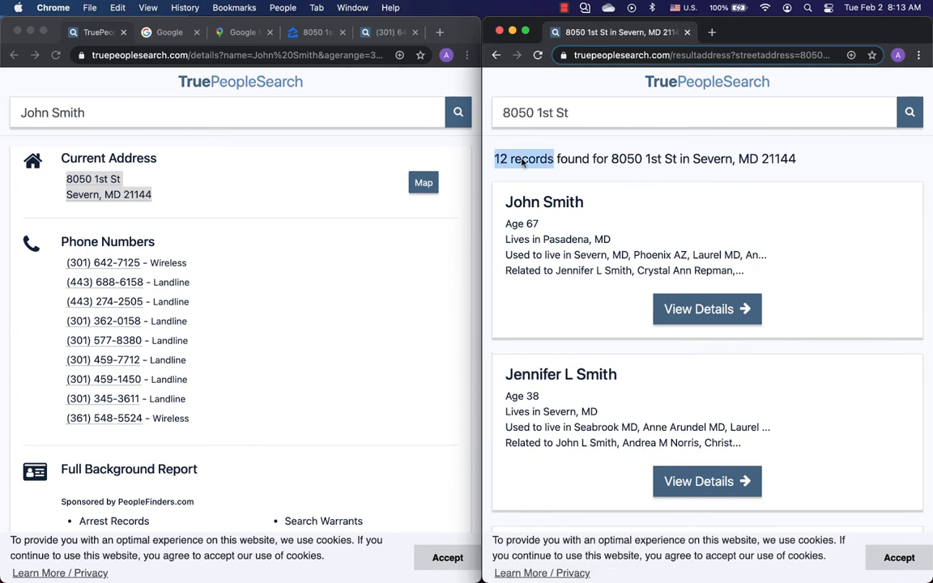
pyautogui.scroll(-3)
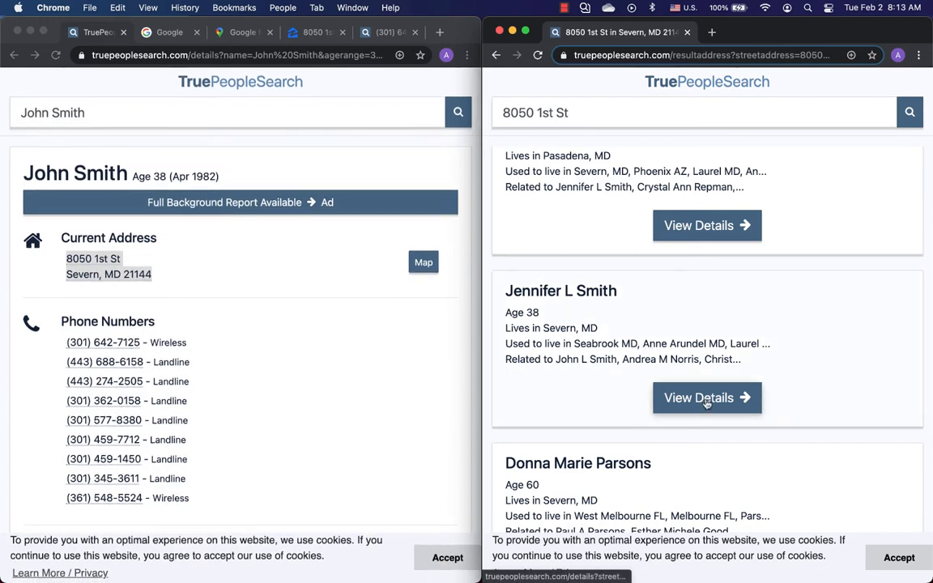
pyautogui.click(707, 398)
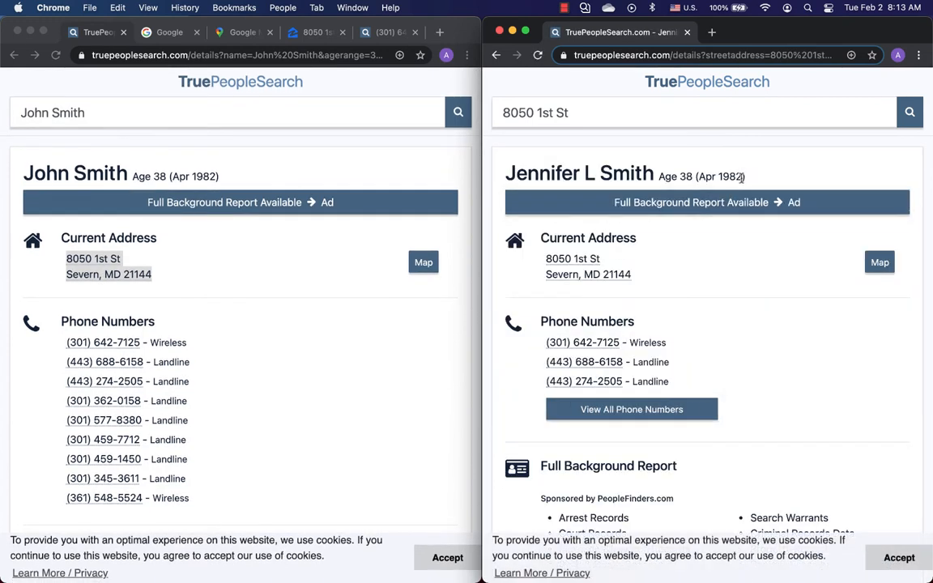
pyautogui.scroll(-3)
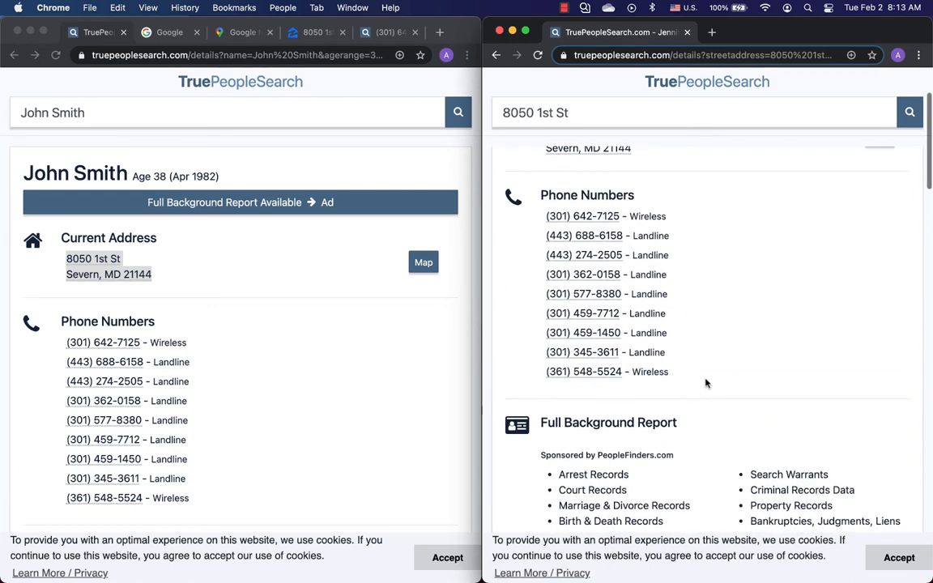
pyautogui.scroll(-3)
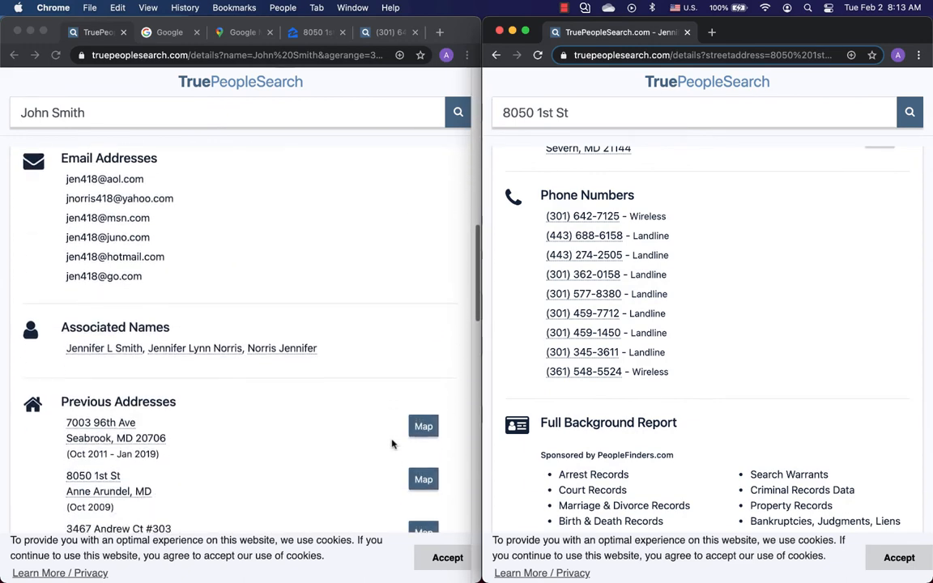
pyautogui.scroll(3)
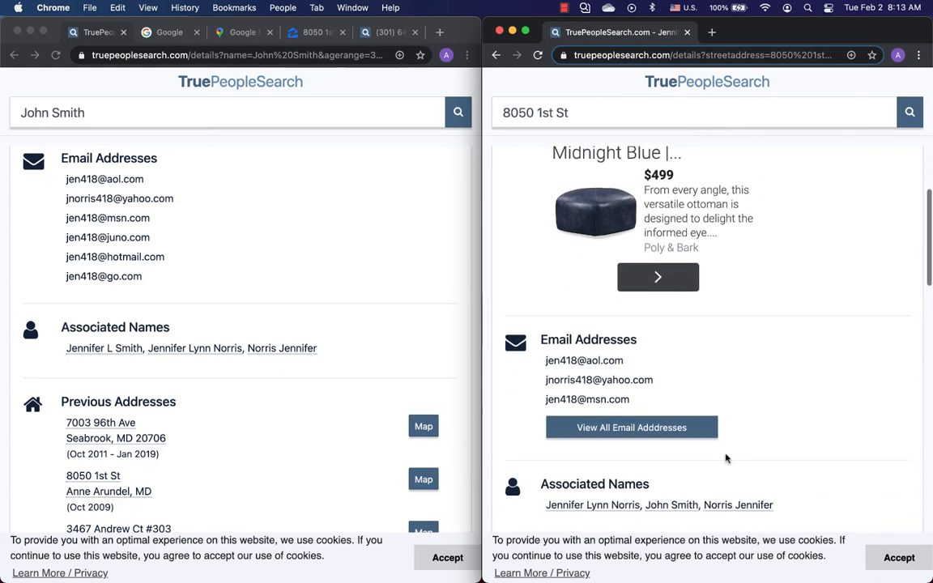
pyautogui.scroll(3)
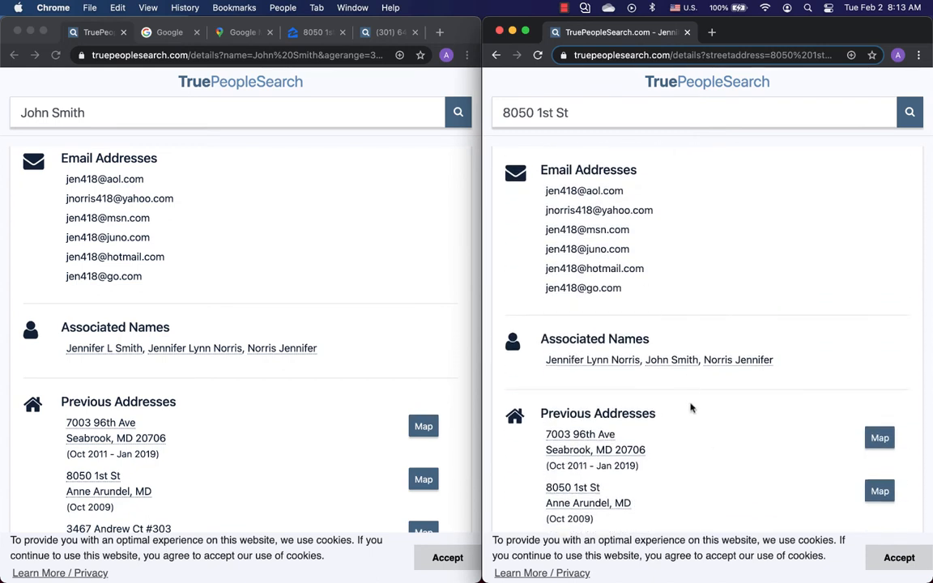
pyautogui.scroll(-3)
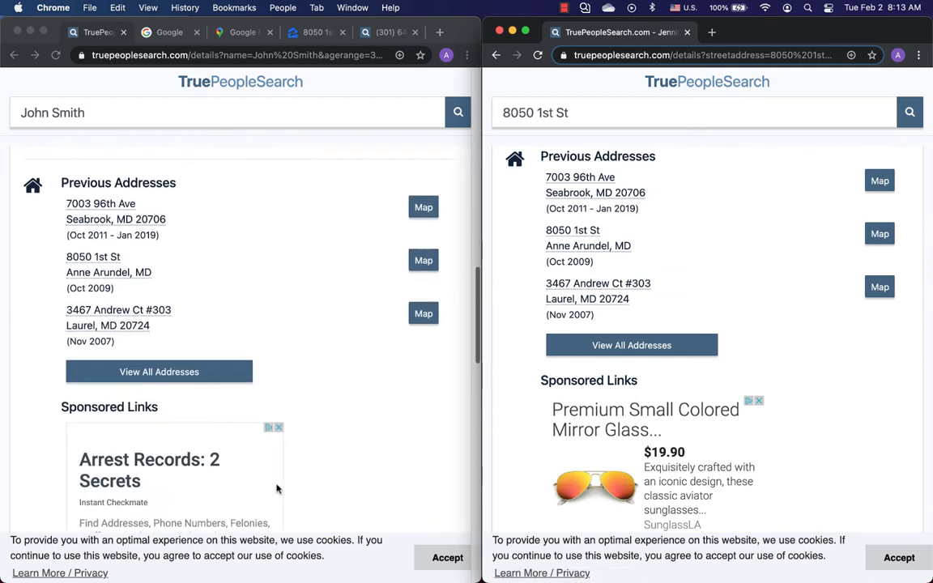
pyautogui.scroll(-3)
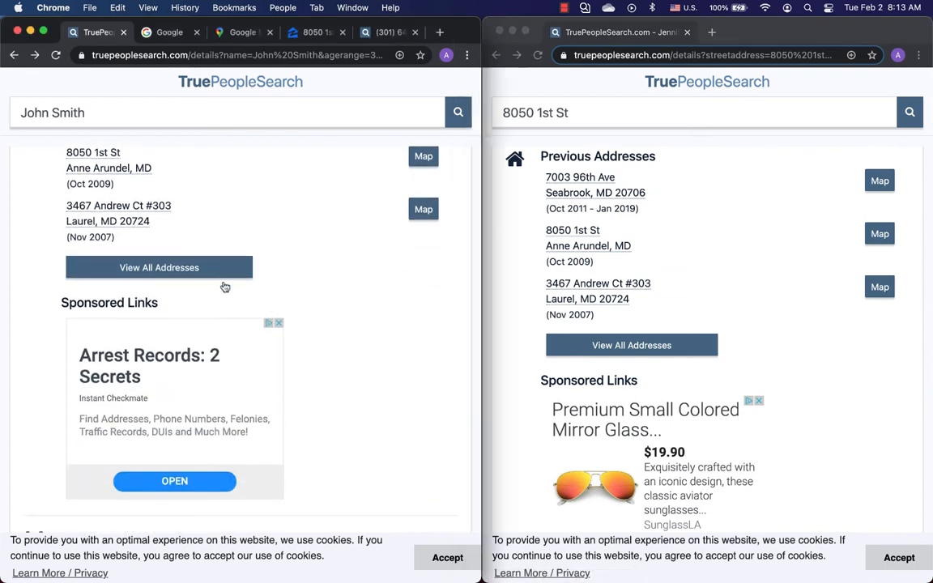
# Expand John Smith's complete address history and scroll both records to compare.
pyautogui.click(159, 267)
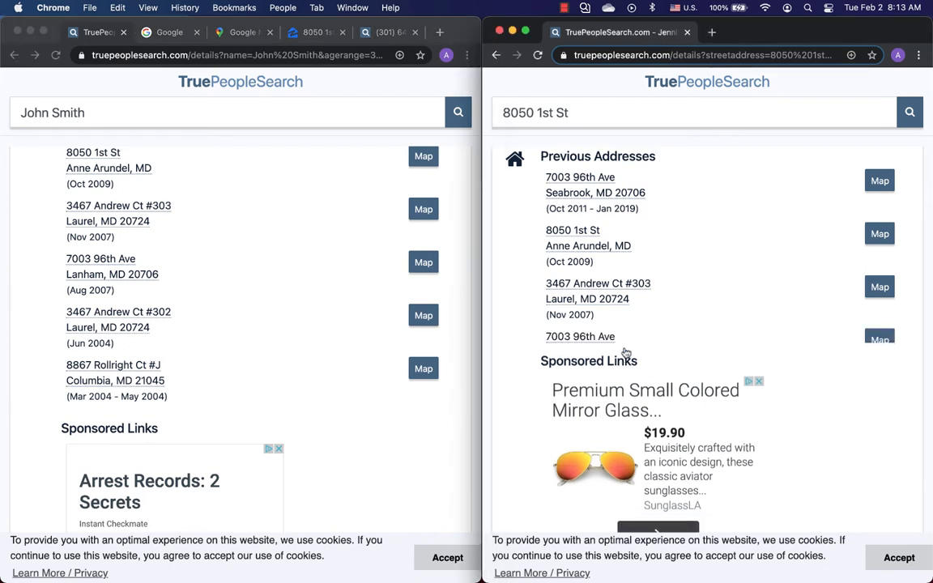
pyautogui.scroll(-3)
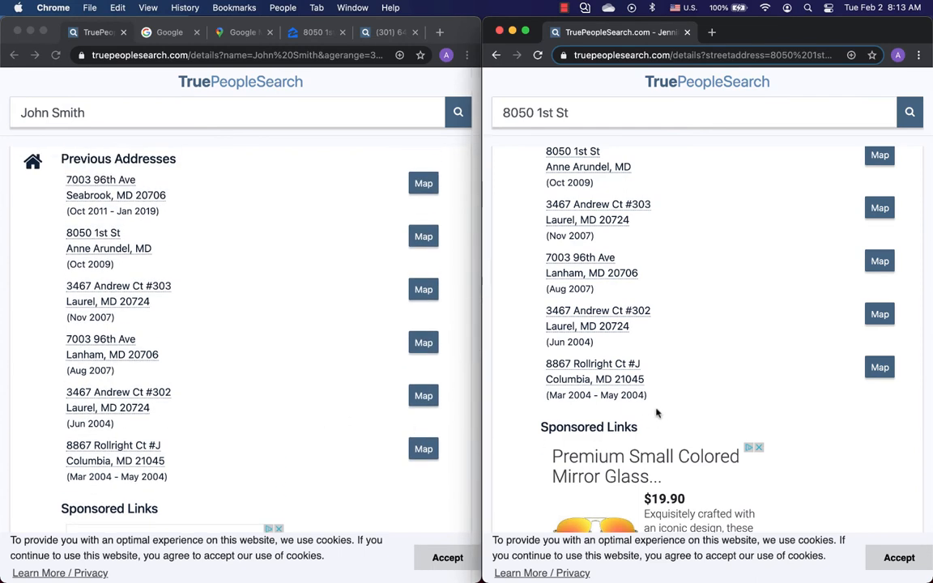
pyautogui.scroll(3)
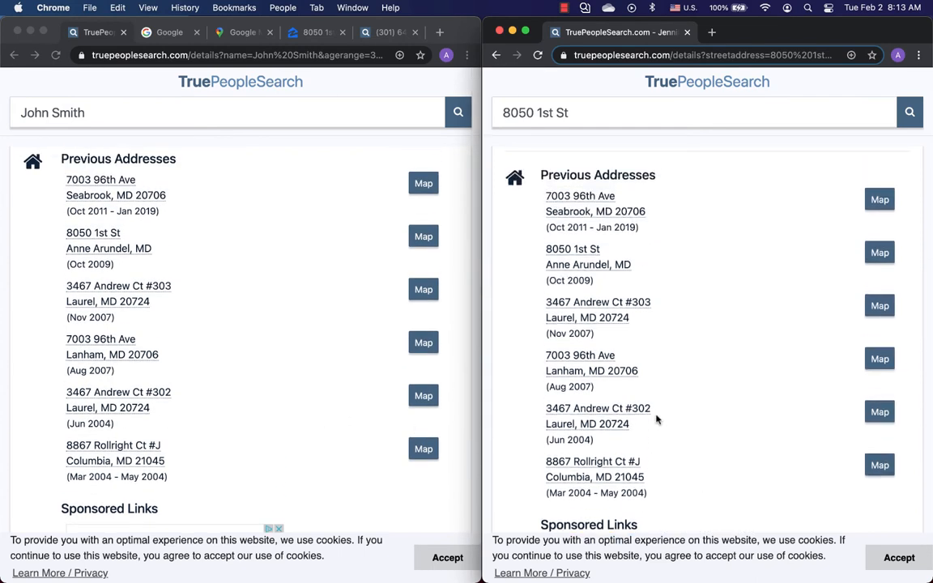
pyautogui.scroll(-3)
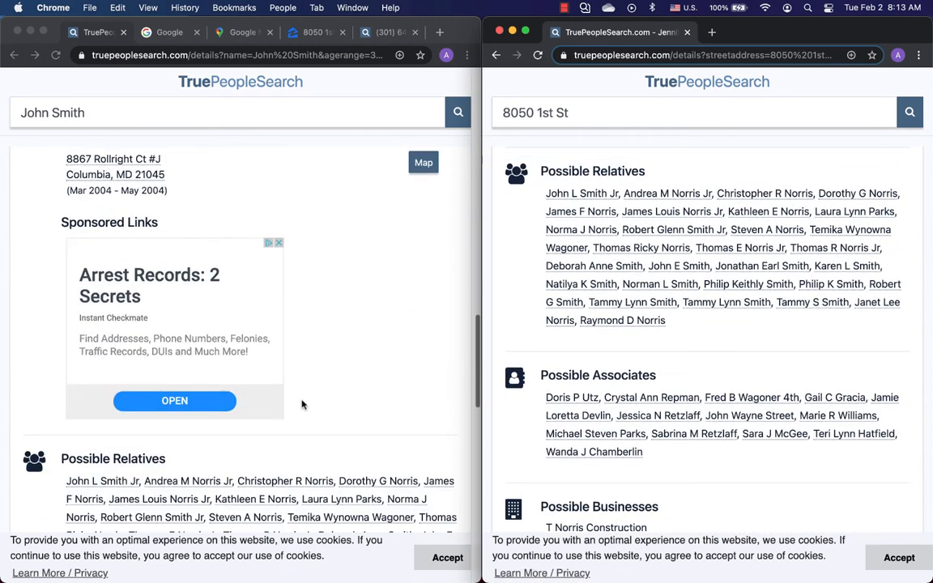
pyautogui.scroll(-3)
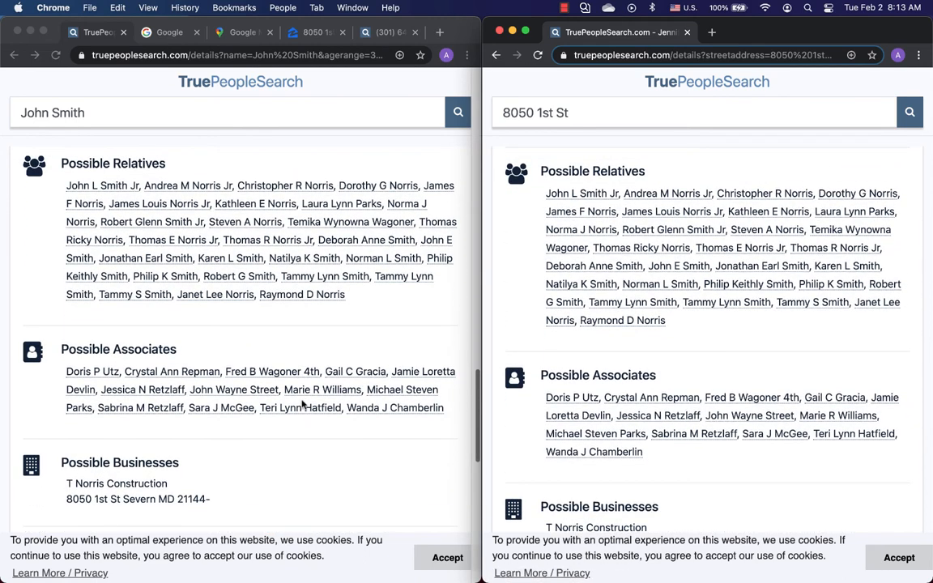
pyautogui.scroll(-3)
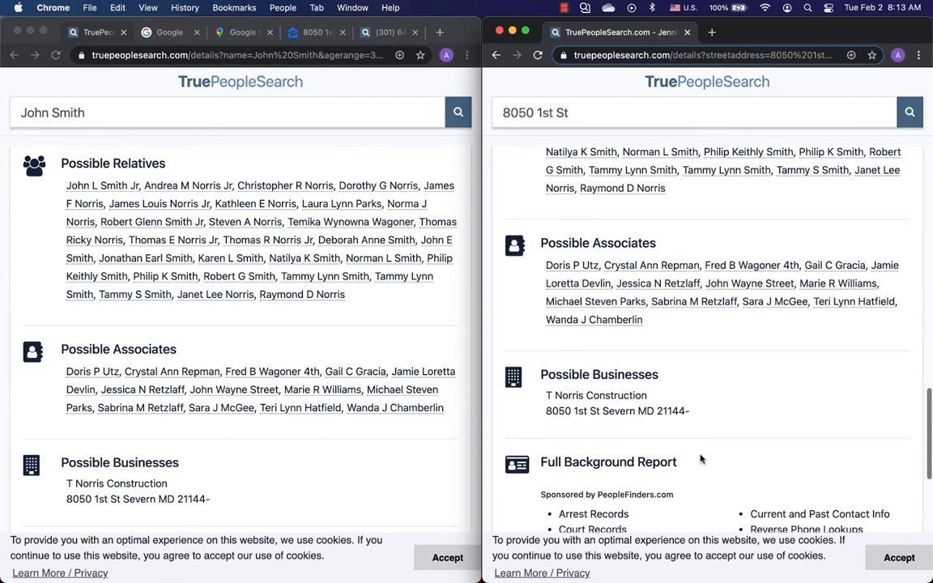
pyautogui.scroll(-3)
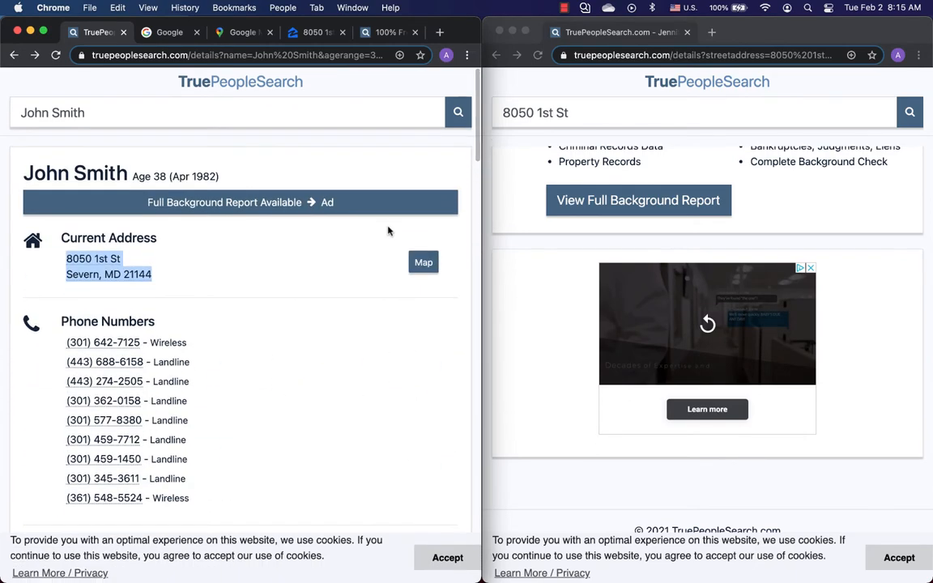
pyautogui.moveTo(389, 32)
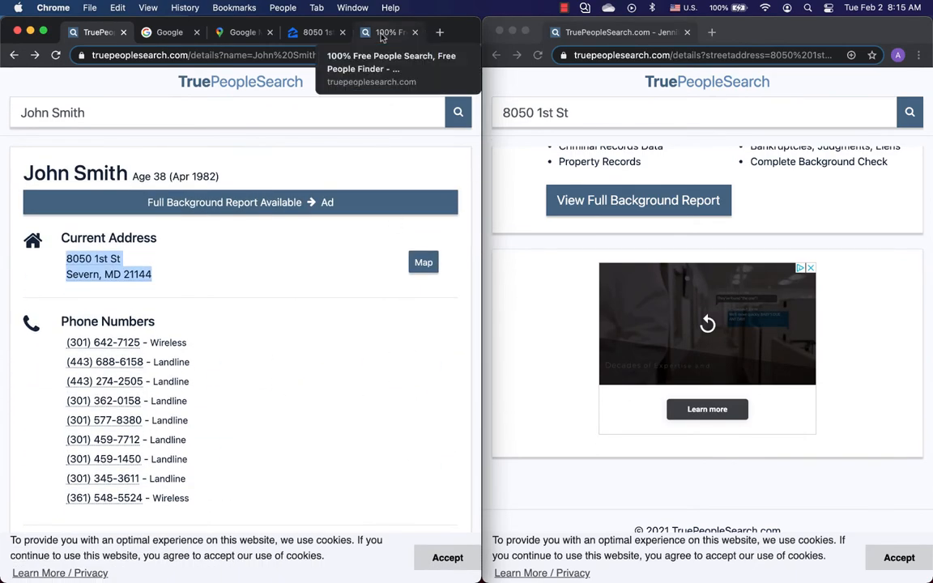
pyautogui.click(620, 32)
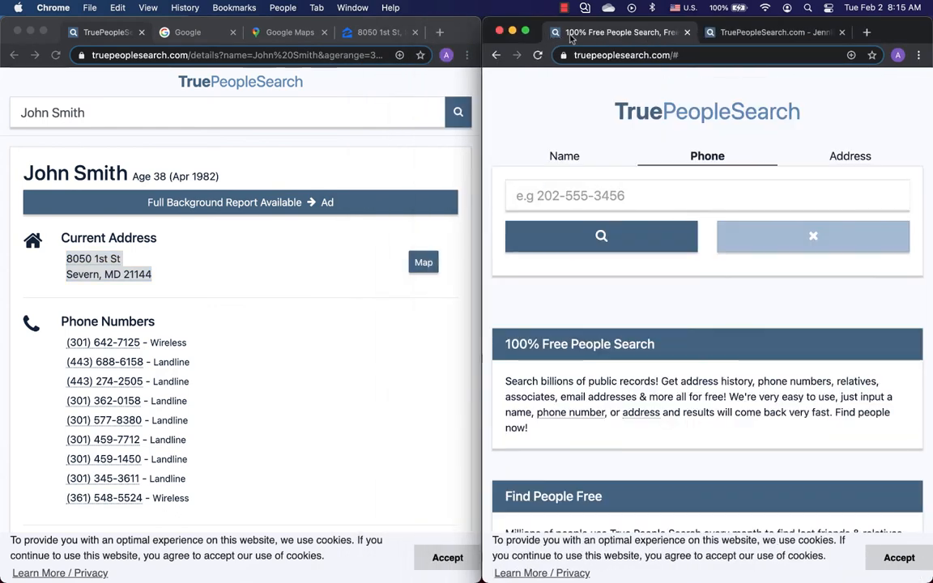
pyautogui.moveTo(200, 338)
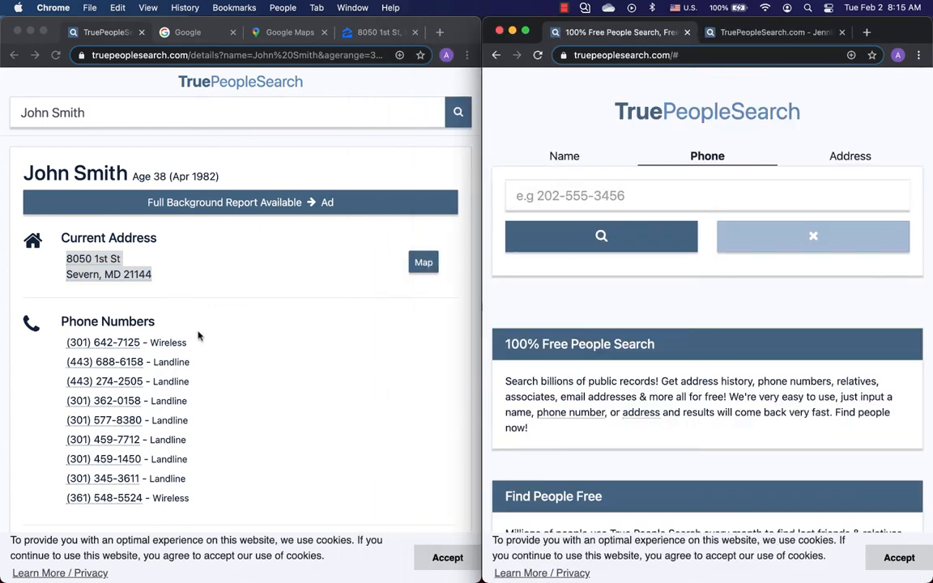
pyautogui.moveTo(635, 259)
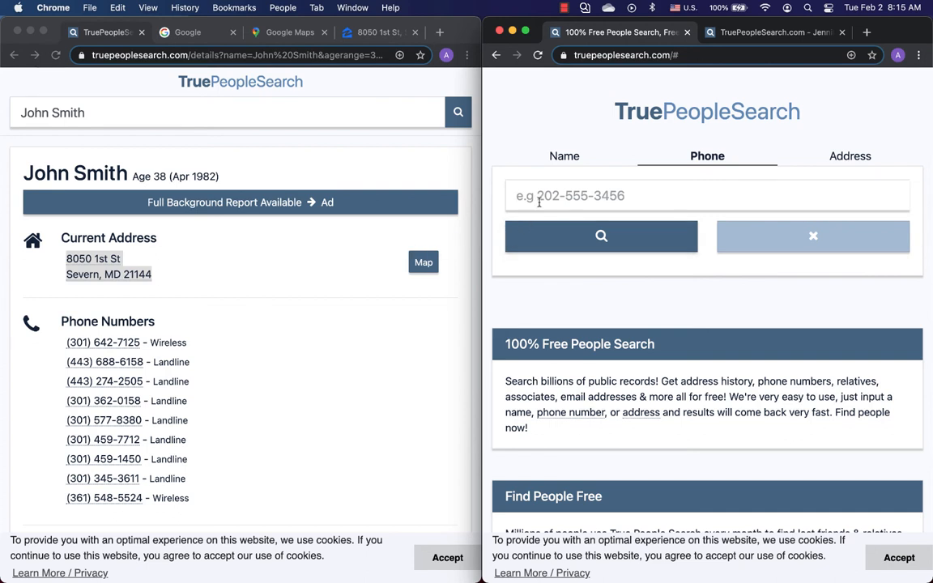
pyautogui.write('(301) 642-7125')
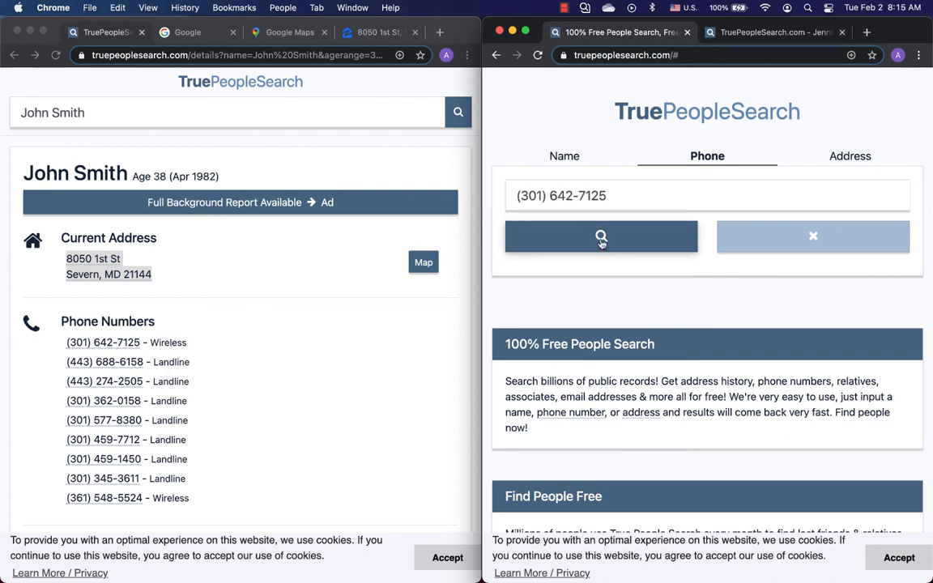
pyautogui.click(601, 236)
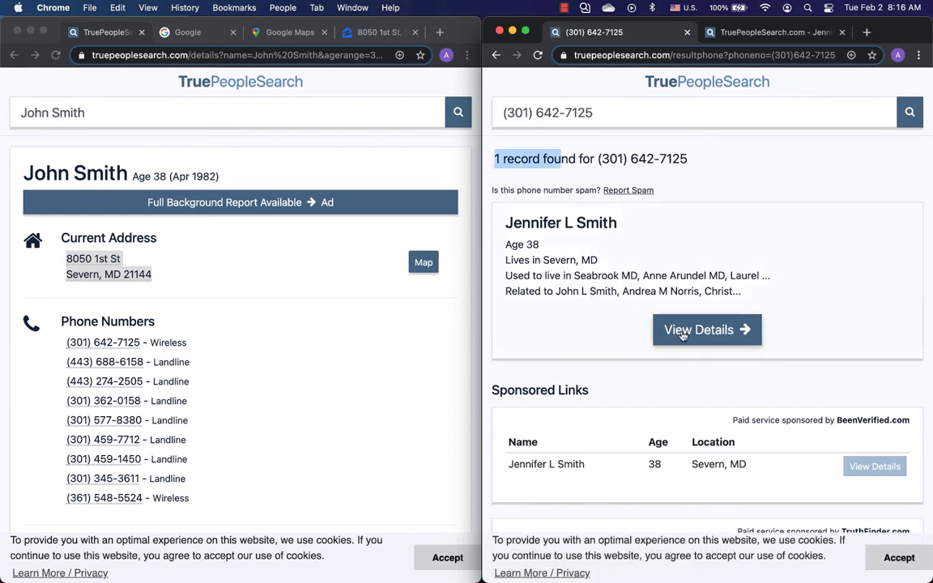
pyautogui.click(707, 329)
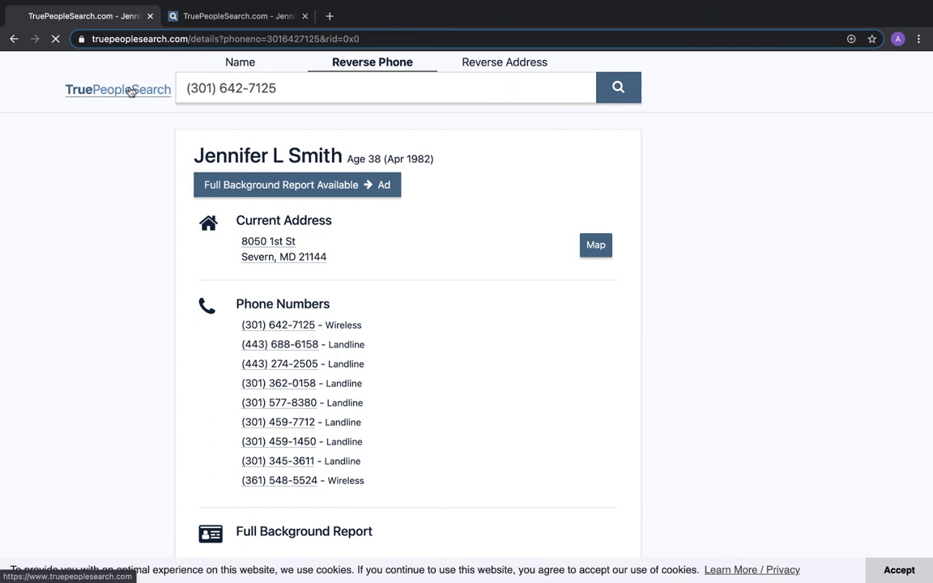
pyautogui.click(118, 89)
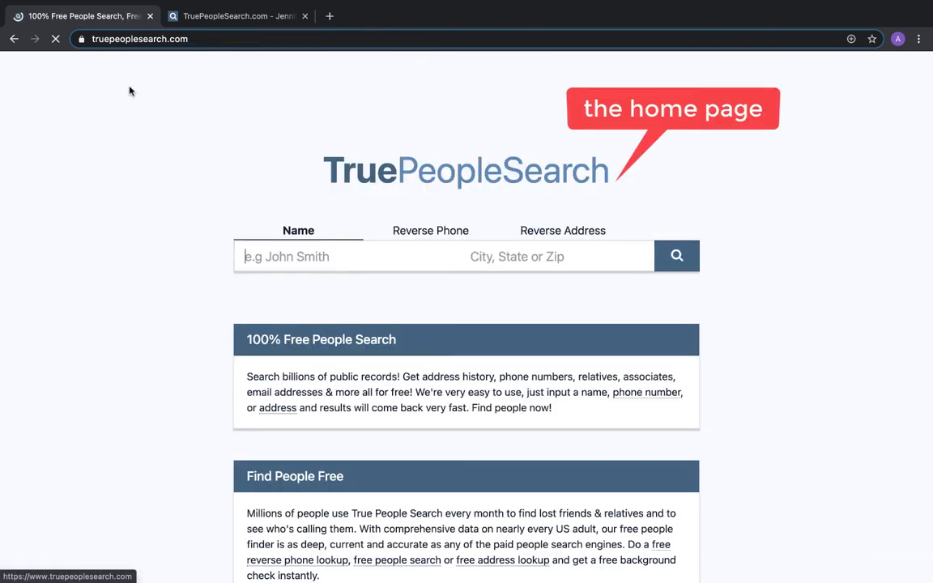